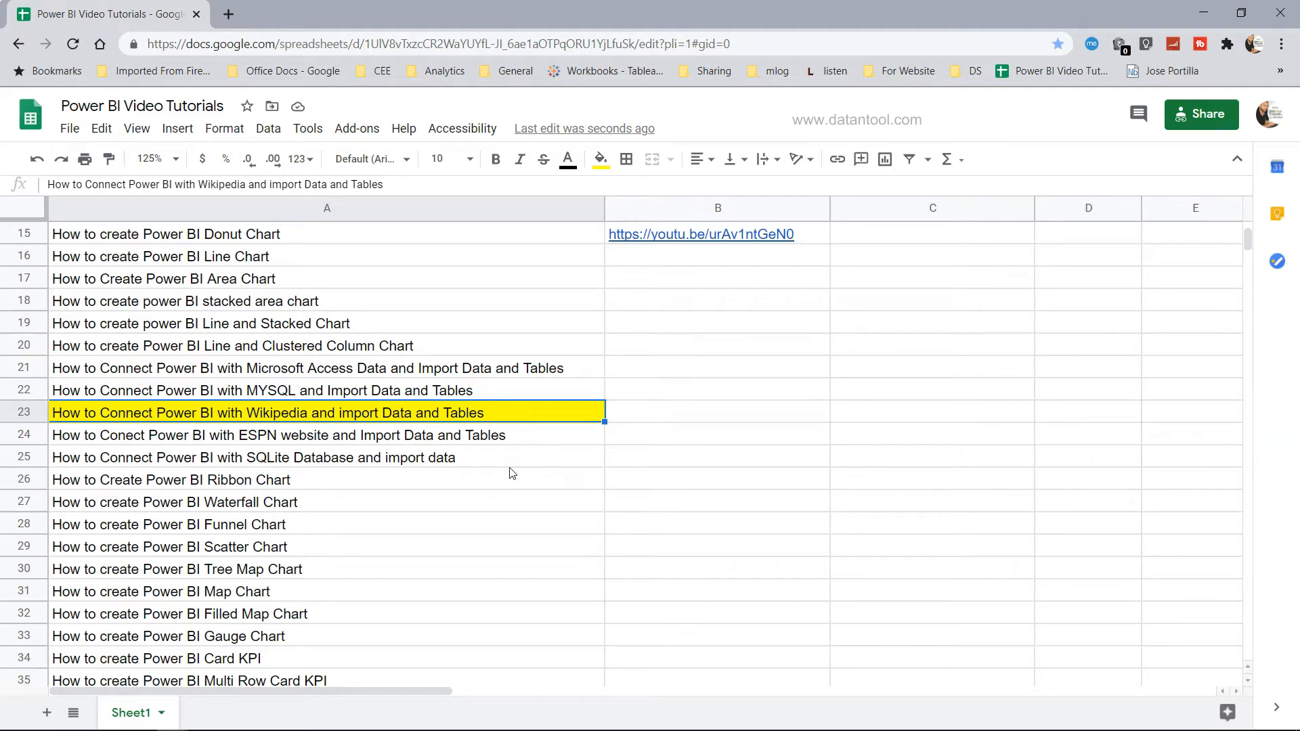
{"action": "mouse_move", "coordinate": [202, 424]}
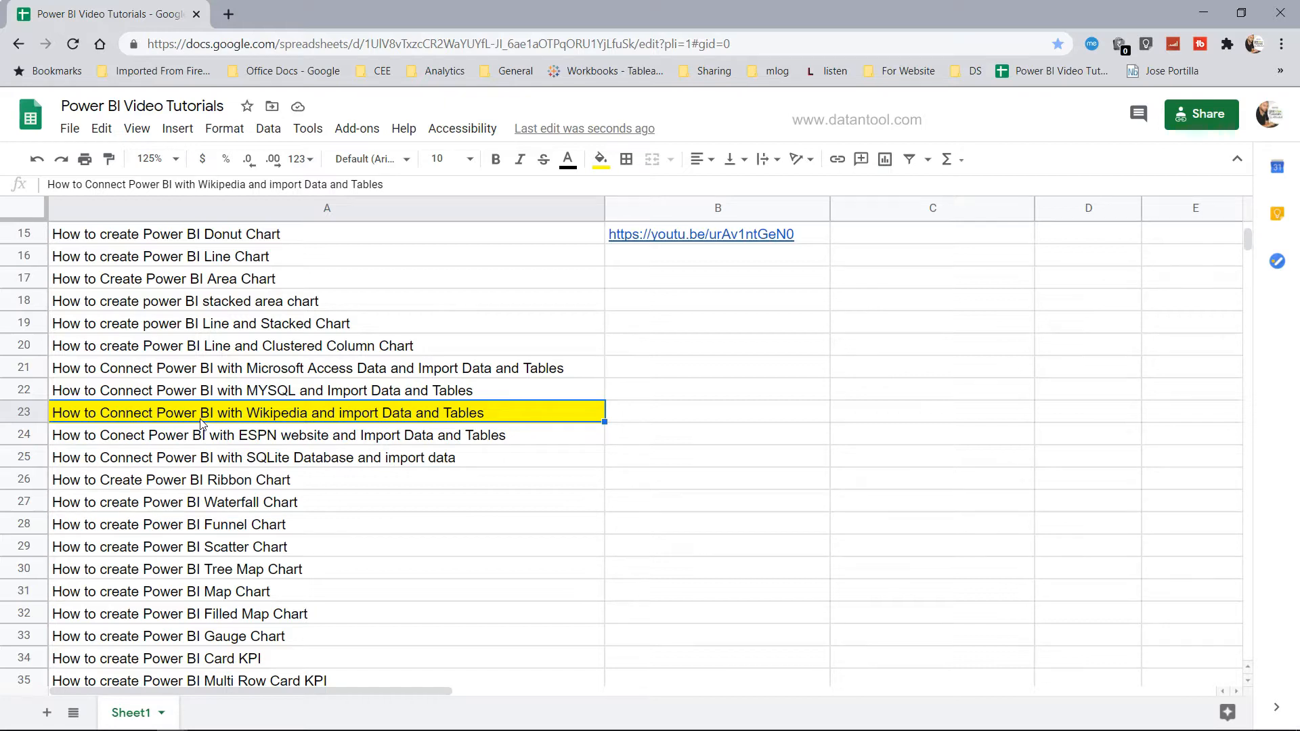
{"action": "mouse_move", "coordinate": [401, 419]}
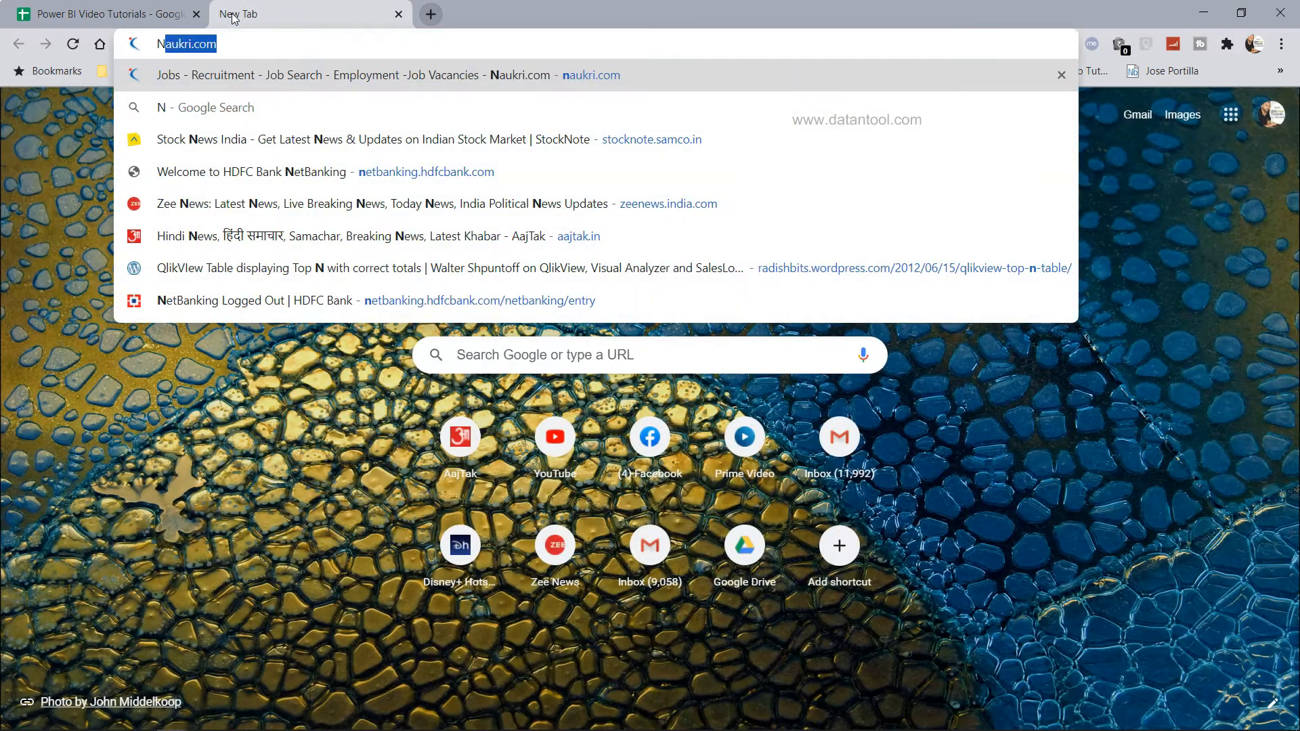
- Search Google for 'NBA wikipedia' and open the National Basketball Association article
{"action": "type", "text": "NBA"}
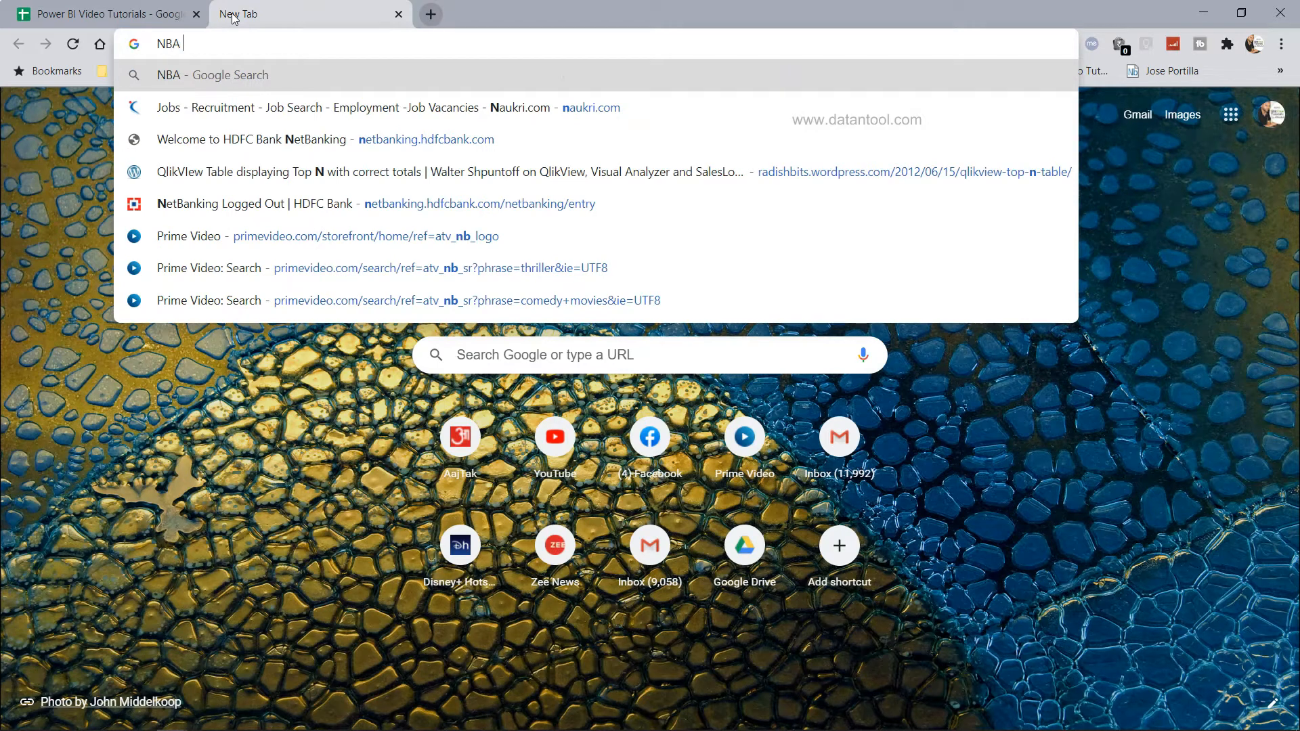
{"action": "type", "text": "w"}
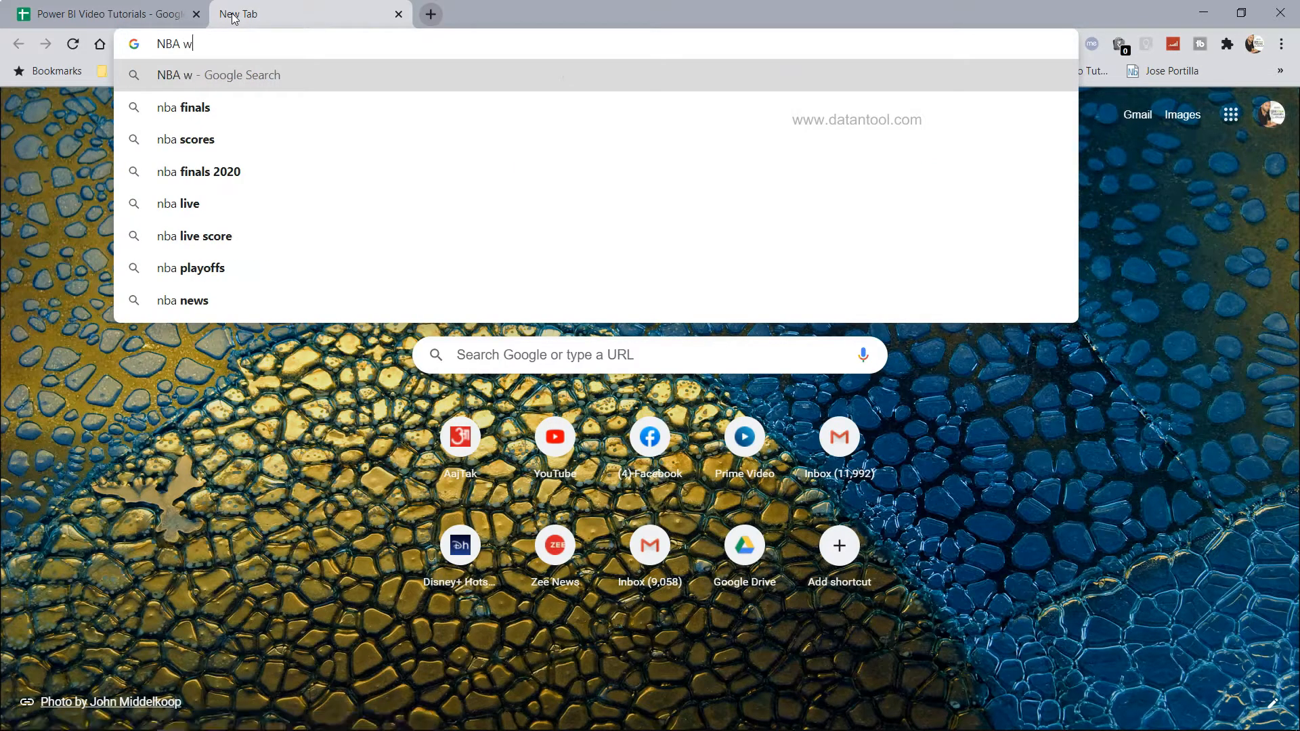
{"action": "type", "text": "ikipedia&rlz=1C1GCEJ_enIN868IN868&oq="}
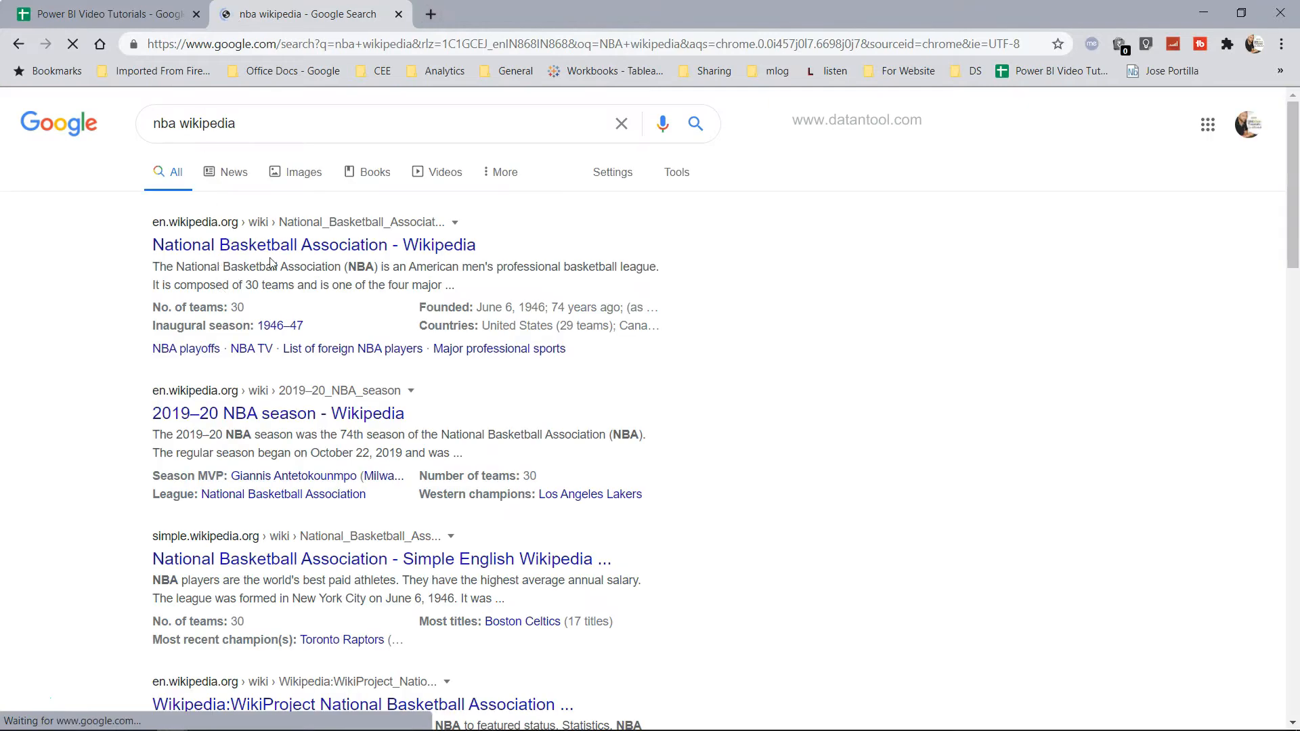
{"action": "left_click", "coordinate": [313, 245]}
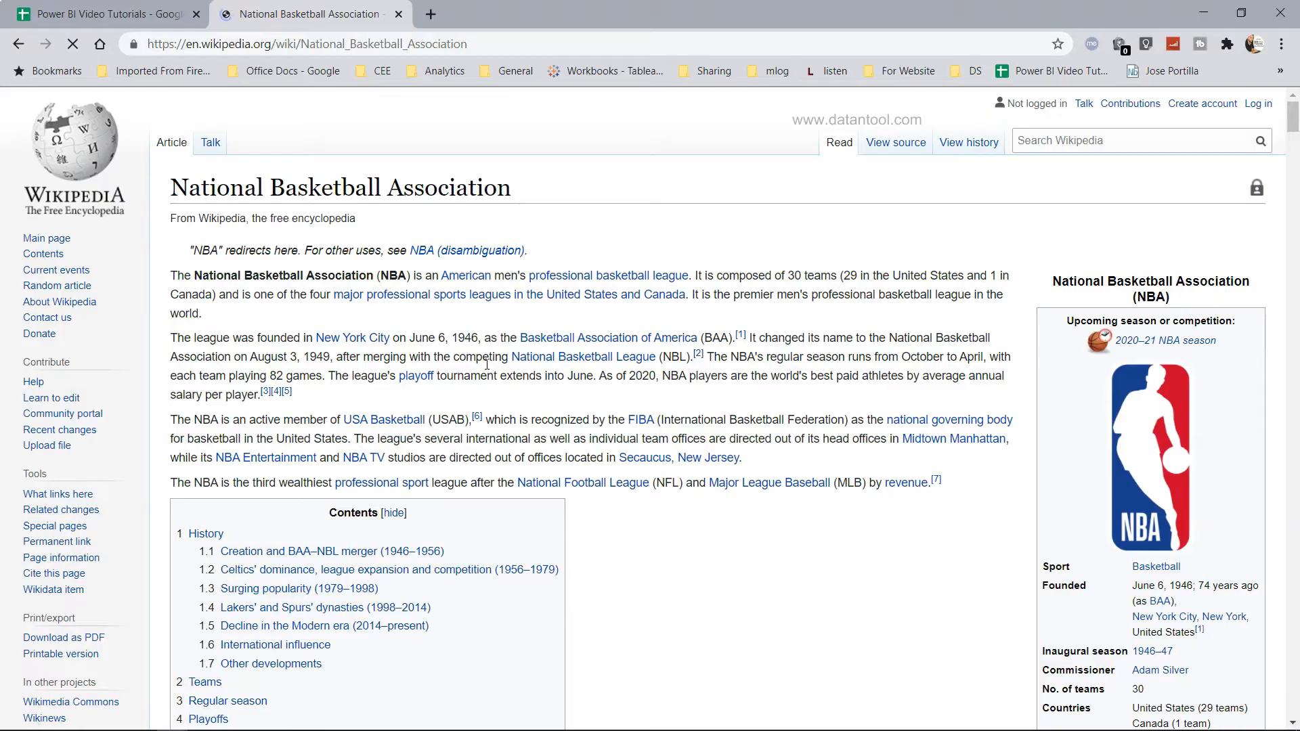
- Scroll the NBA article down past the teams table to the Championships table of team titles
{"action": "scroll", "scroll_direction": "down", "scroll_amount": 3}
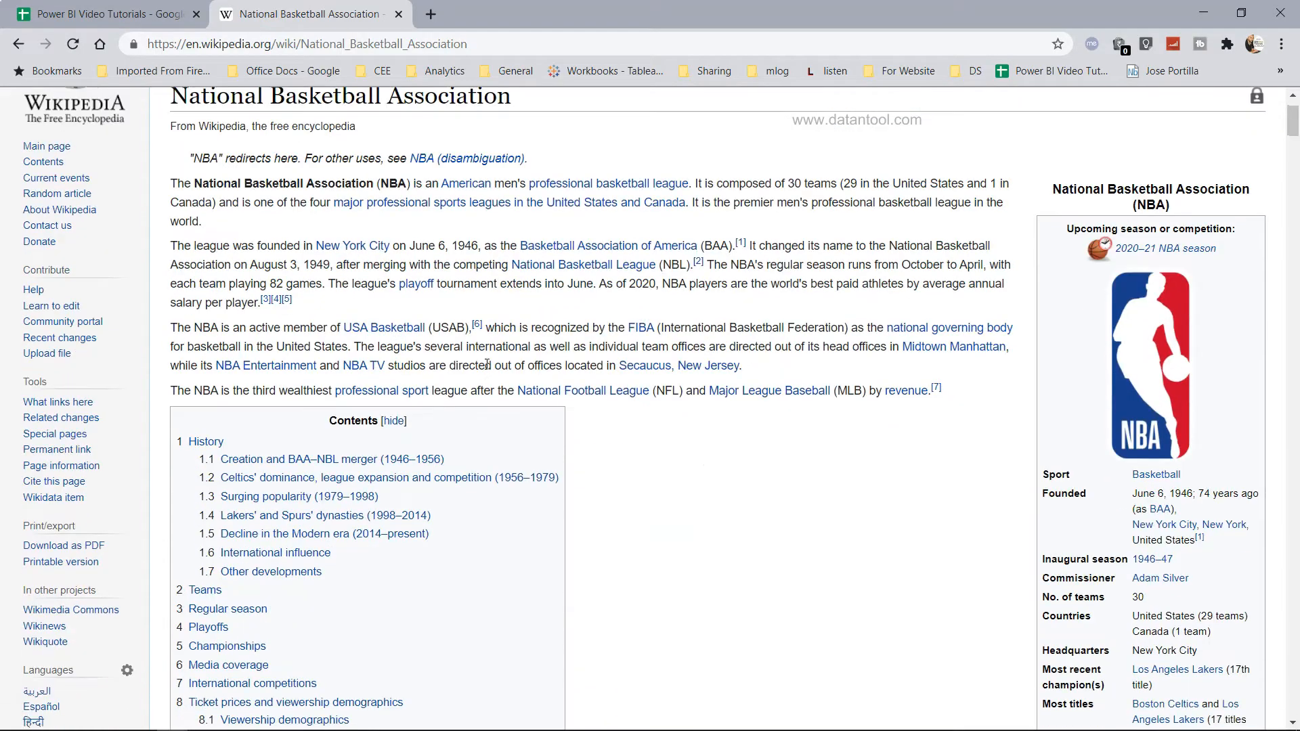
{"action": "scroll", "scroll_direction": "down", "scroll_amount": 3}
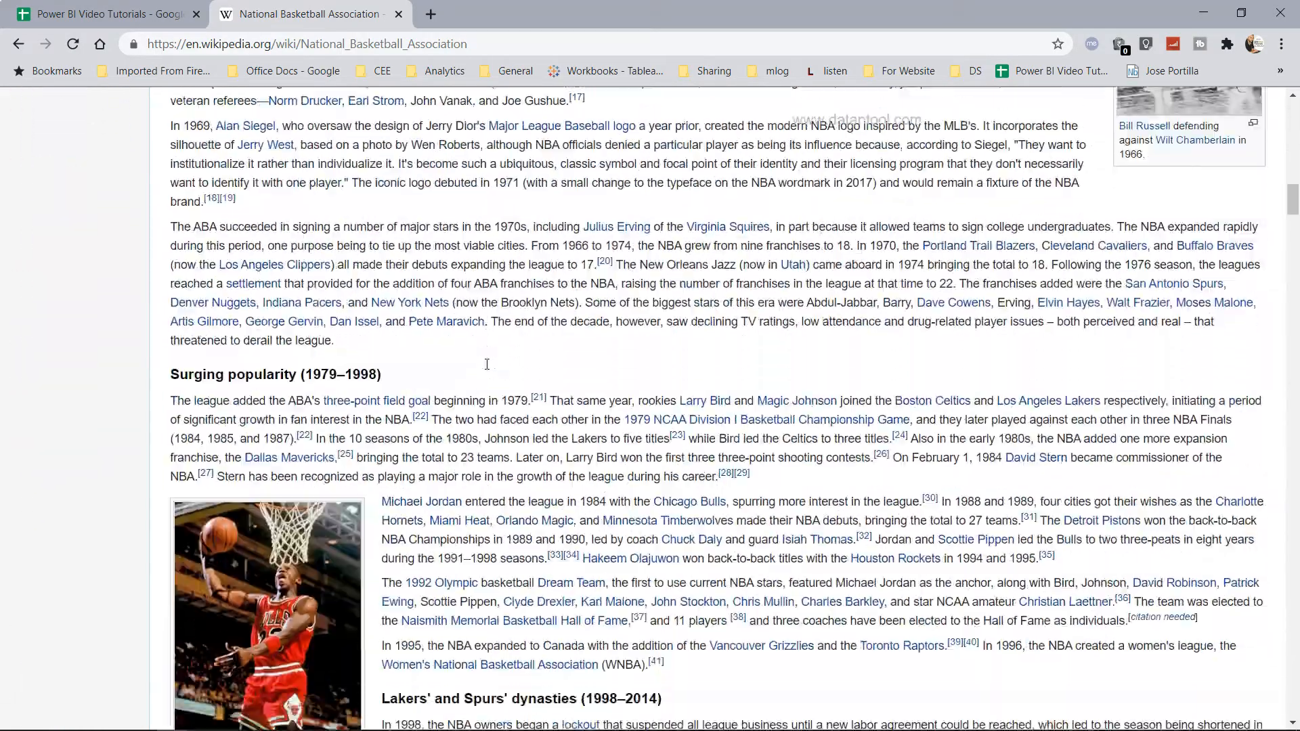
{"action": "scroll", "scroll_direction": "down", "scroll_amount": 3}
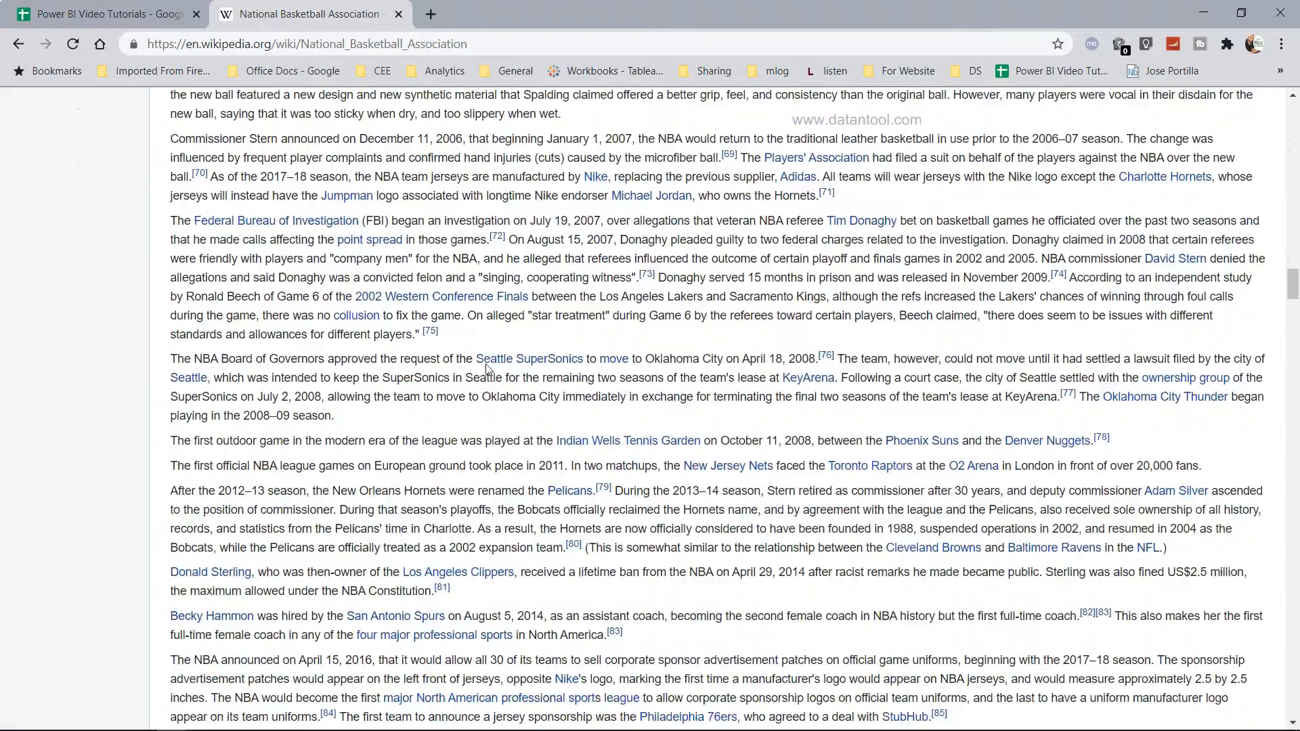
{"action": "scroll", "scroll_direction": "down", "scroll_amount": 3}
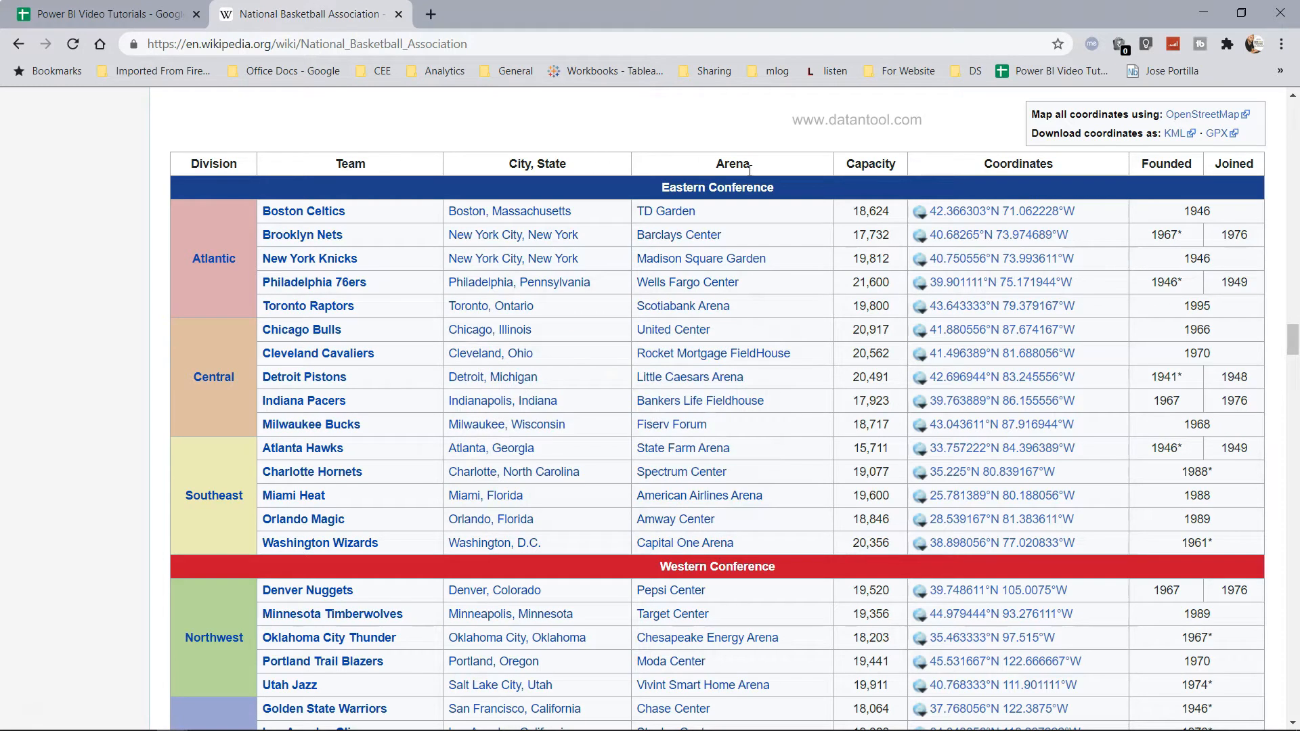
{"action": "mouse_move", "coordinate": [844, 346]}
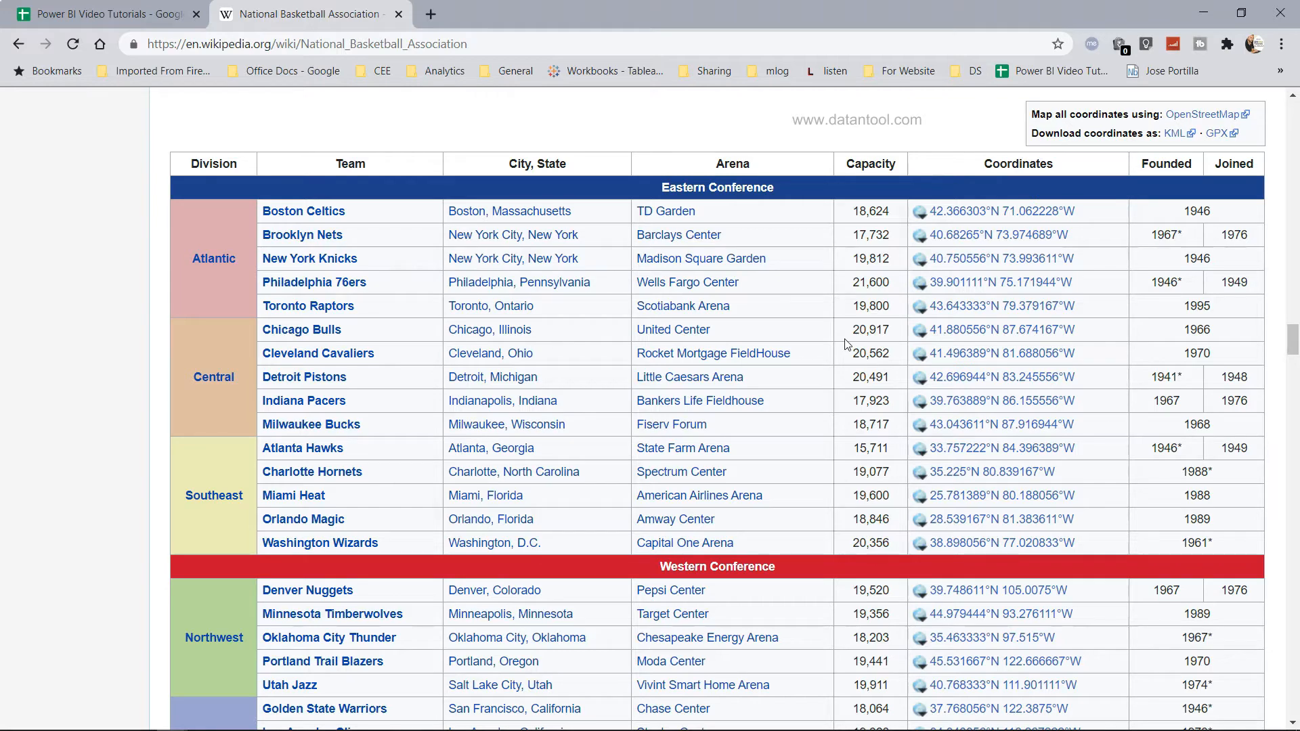
{"action": "mouse_move", "coordinate": [278, 132]}
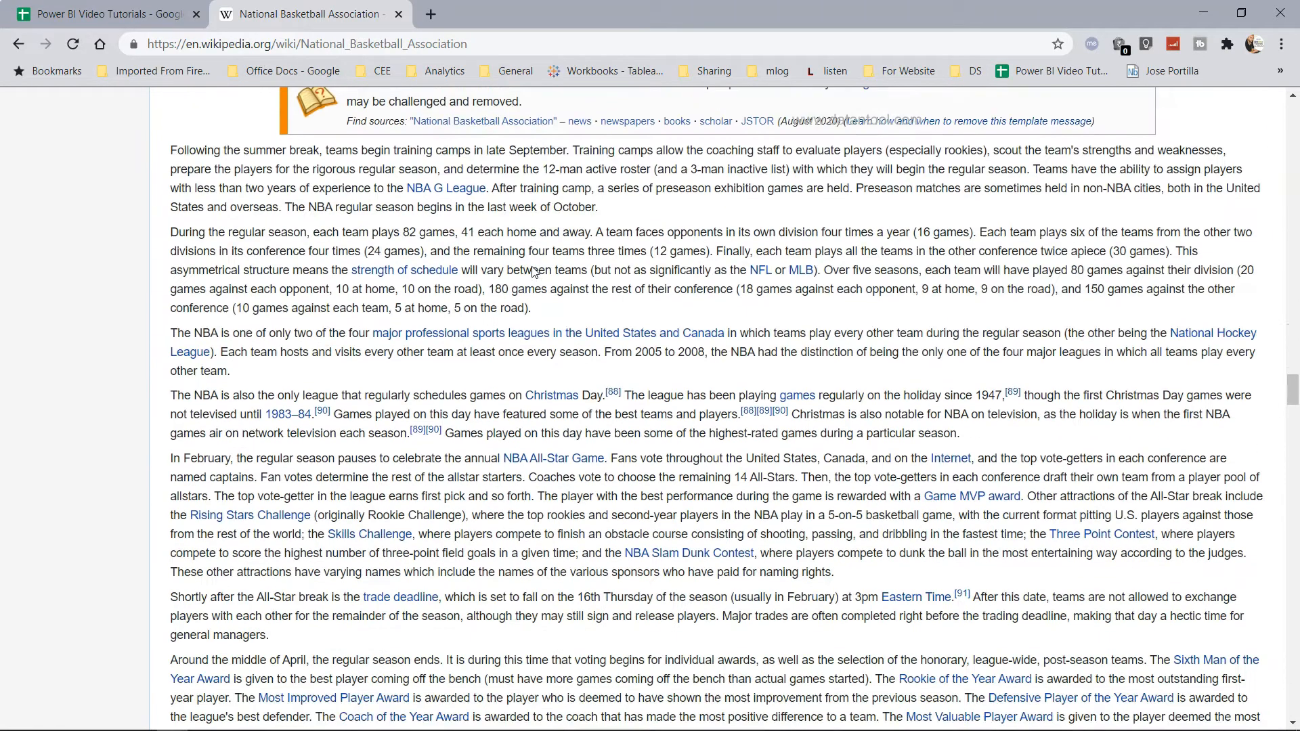
{"action": "scroll", "scroll_direction": "down", "scroll_amount": 3}
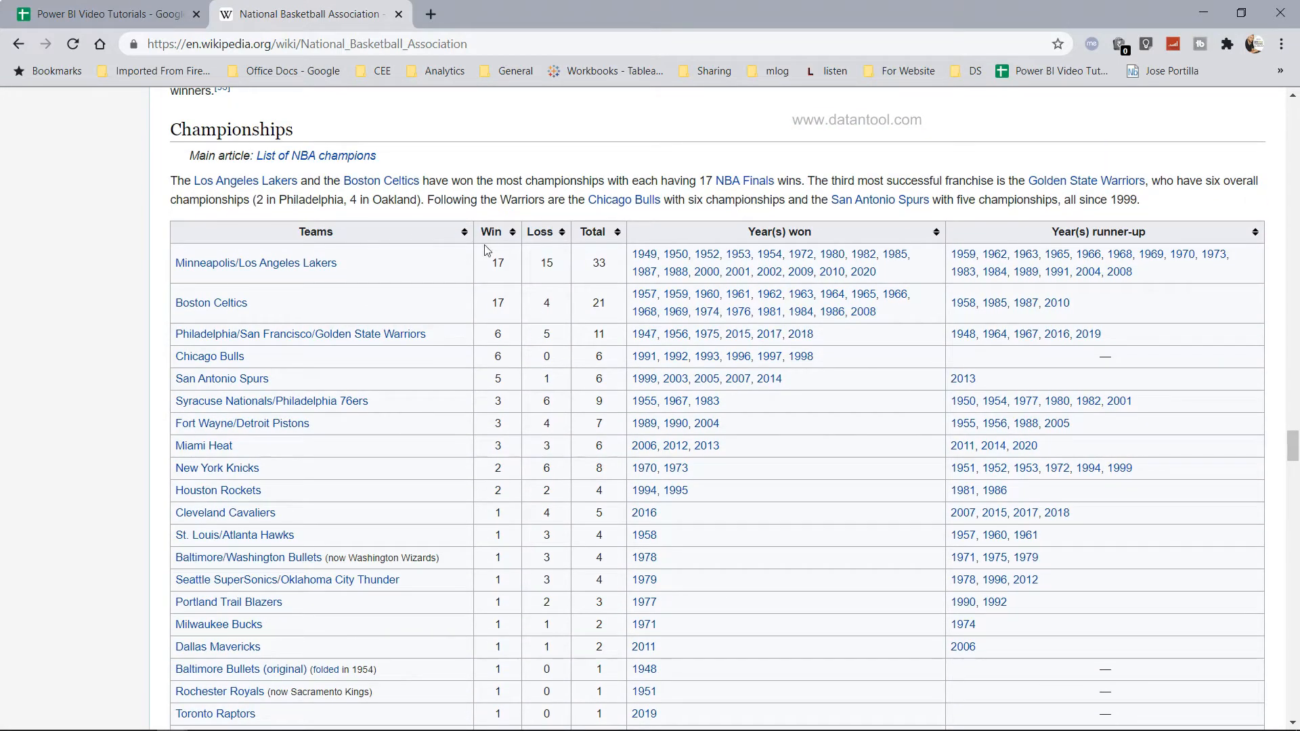
{"action": "mouse_move", "coordinate": [788, 252]}
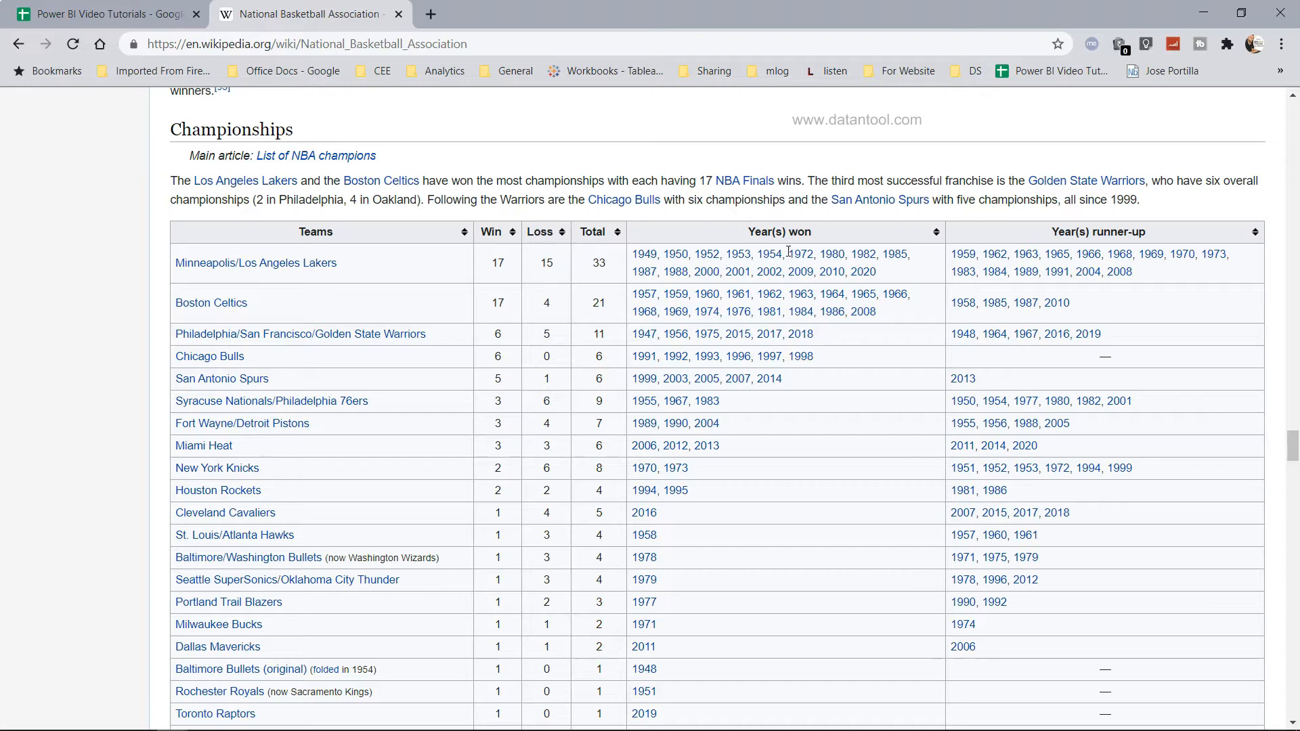
{"action": "mouse_move", "coordinate": [829, 246]}
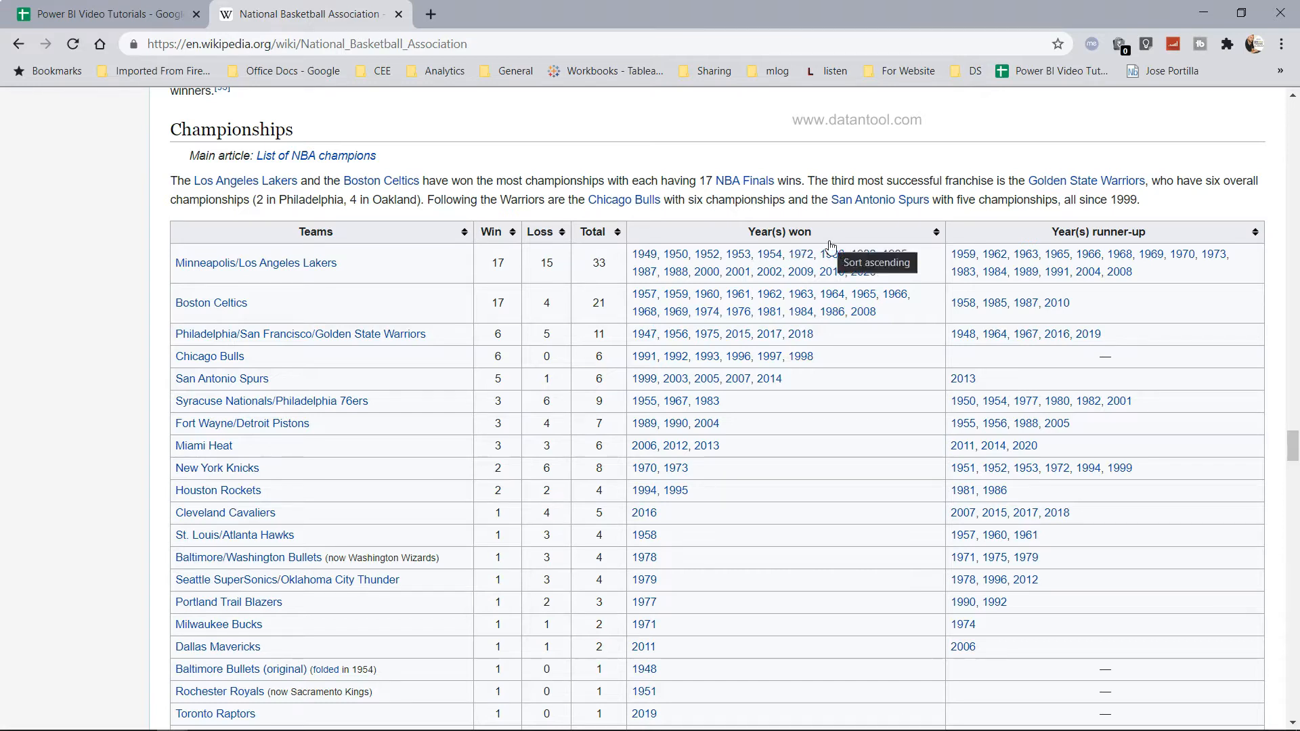
{"action": "mouse_move", "coordinate": [922, 279]}
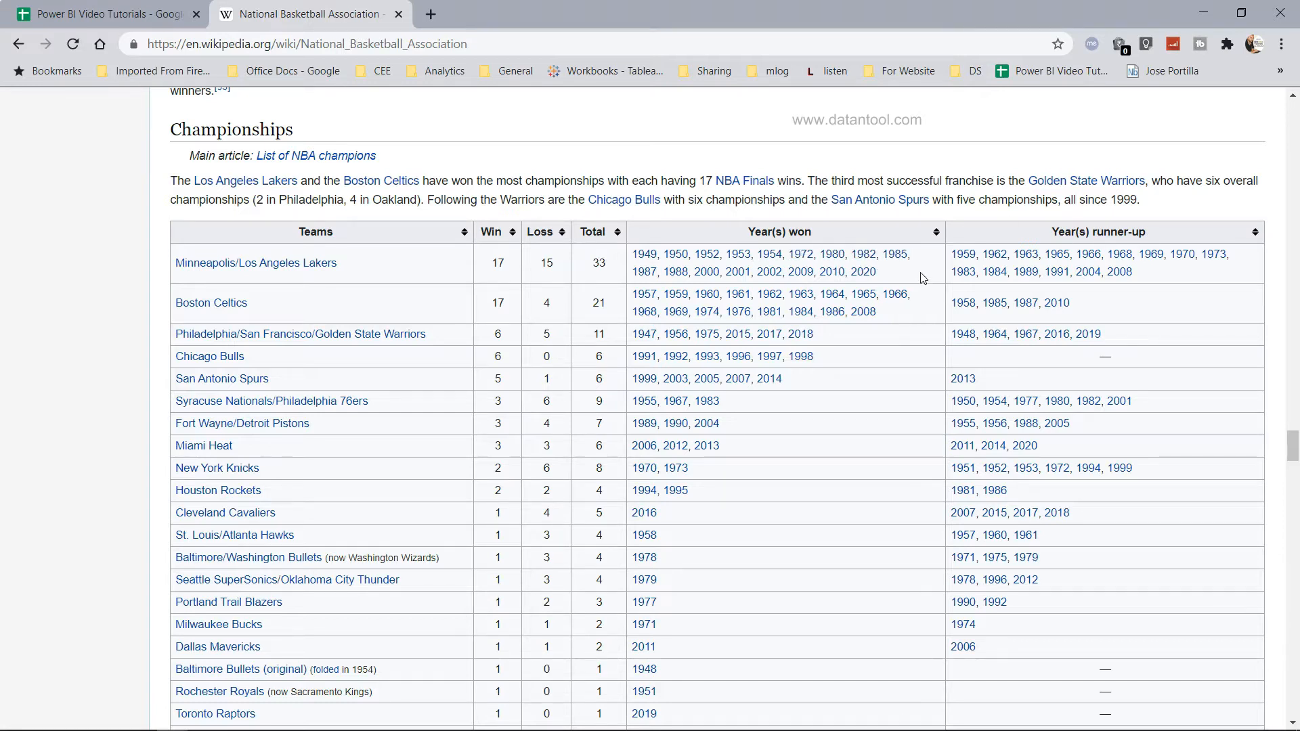
{"action": "scroll", "scroll_direction": "down", "scroll_amount": 3}
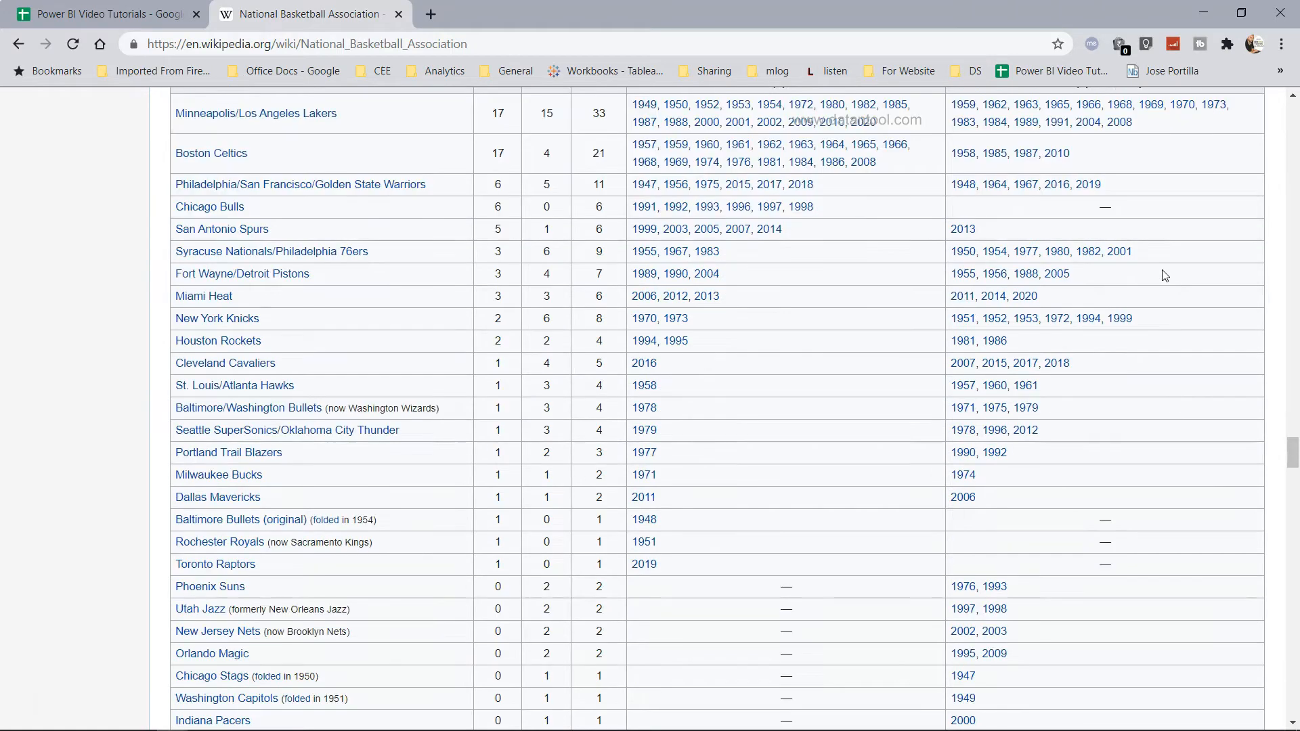
{"action": "scroll", "scroll_direction": "up", "scroll_amount": 3}
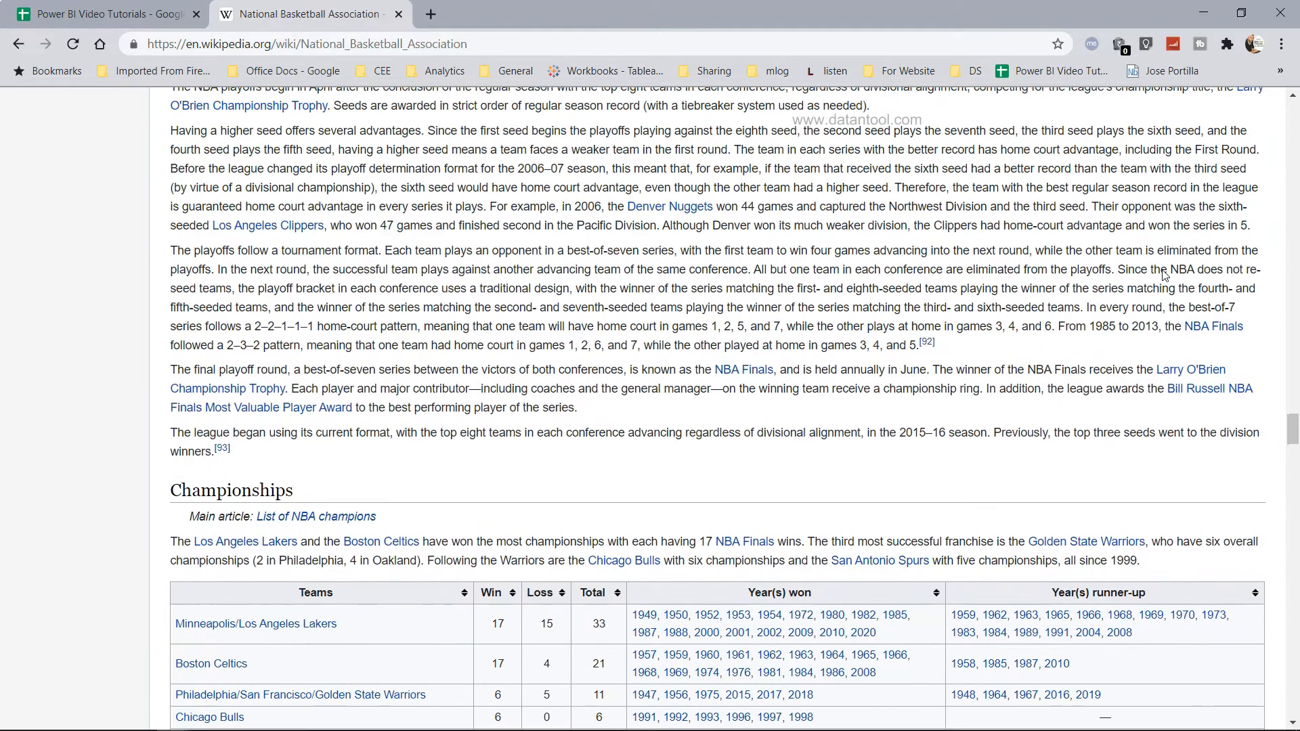
{"action": "scroll", "scroll_direction": "down", "scroll_amount": 3}
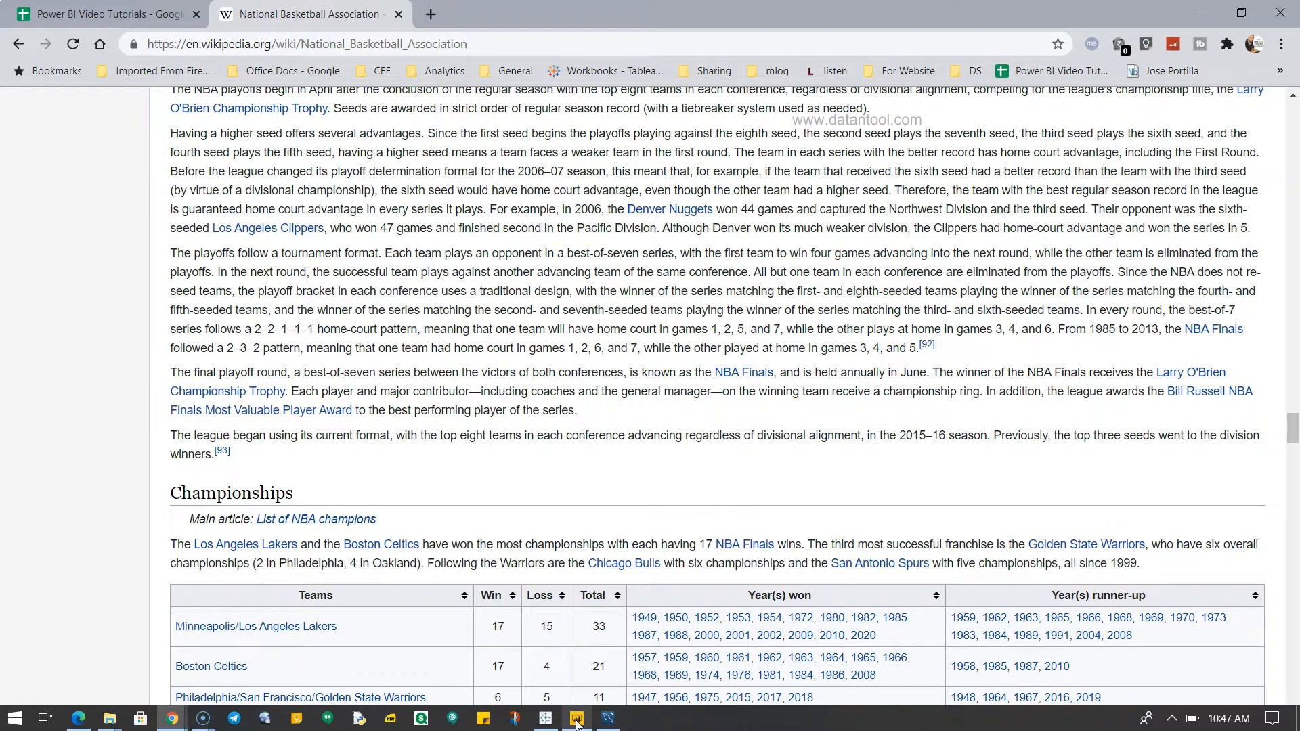
- Start Get data in the blank Power BI report and return to Chrome to grab the article URL
{"action": "left_click", "coordinate": [575, 718]}
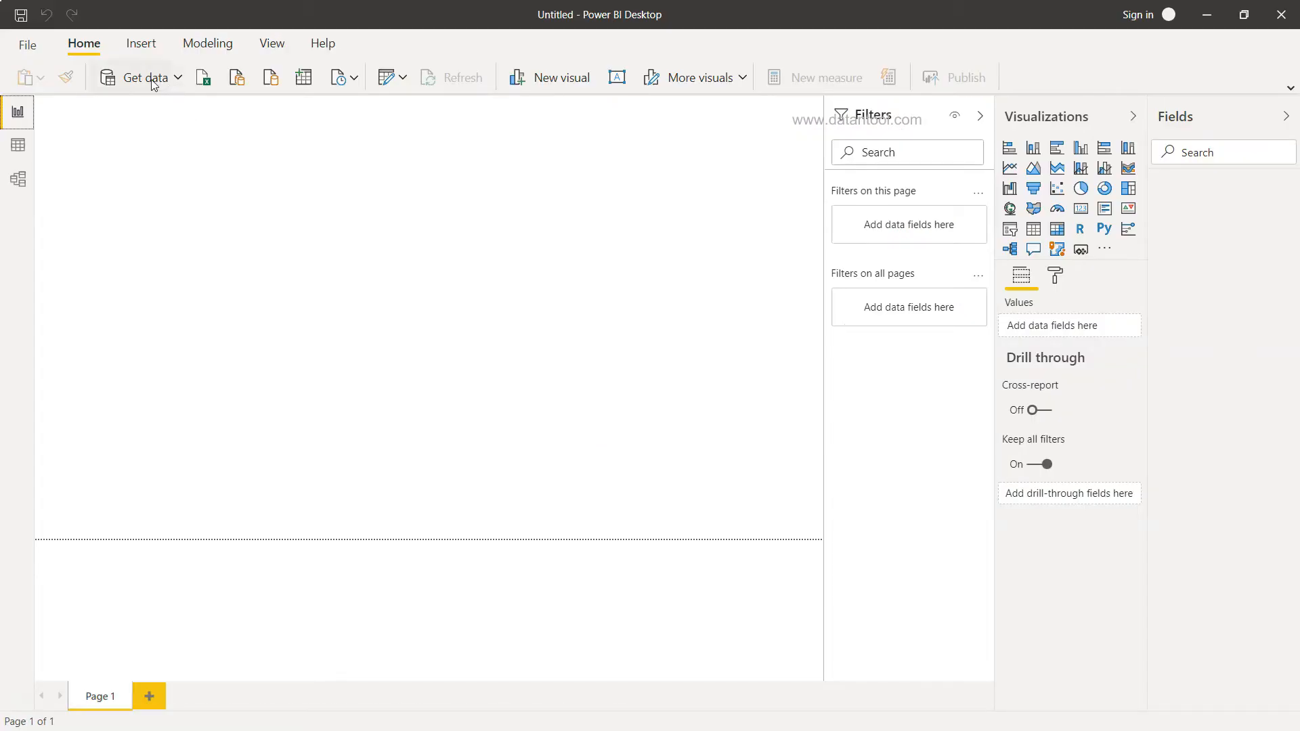
{"action": "mouse_move", "coordinate": [153, 77]}
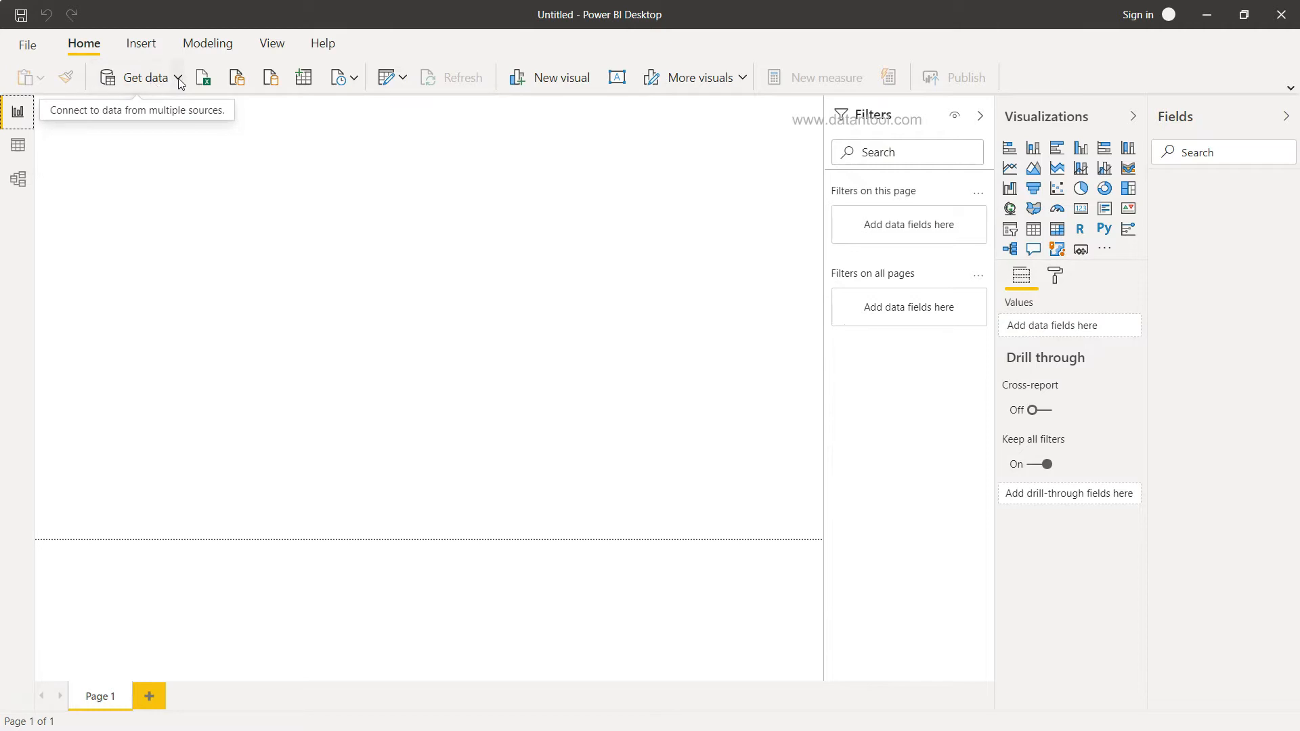
{"action": "left_click", "coordinate": [177, 77]}
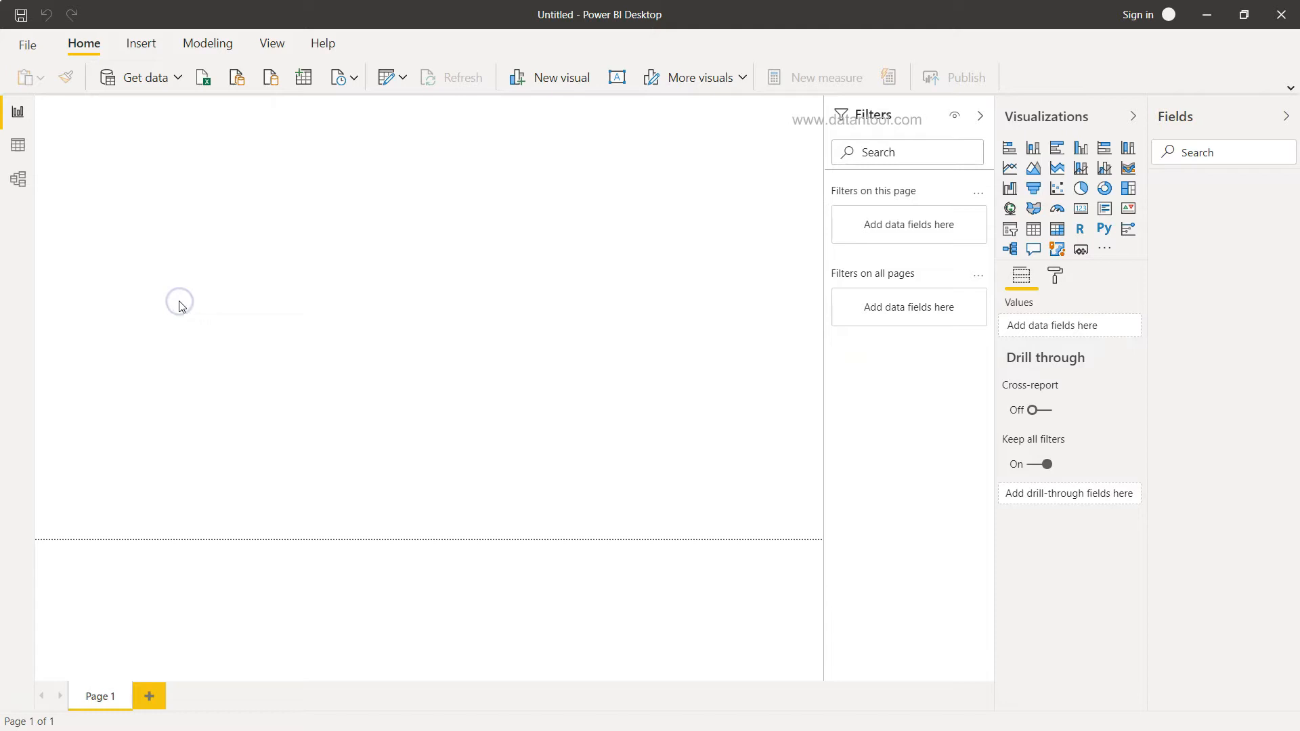
{"action": "left_click", "coordinate": [140, 76]}
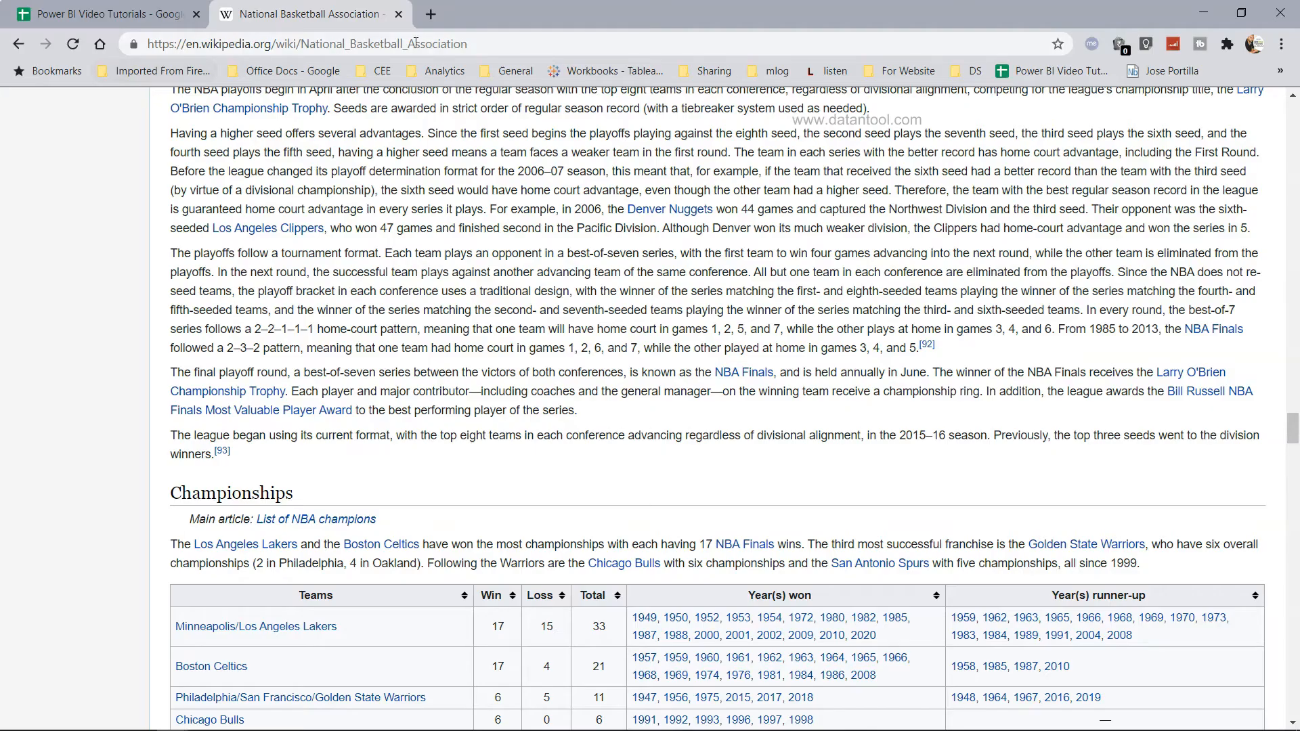
{"action": "left_click", "coordinate": [307, 43]}
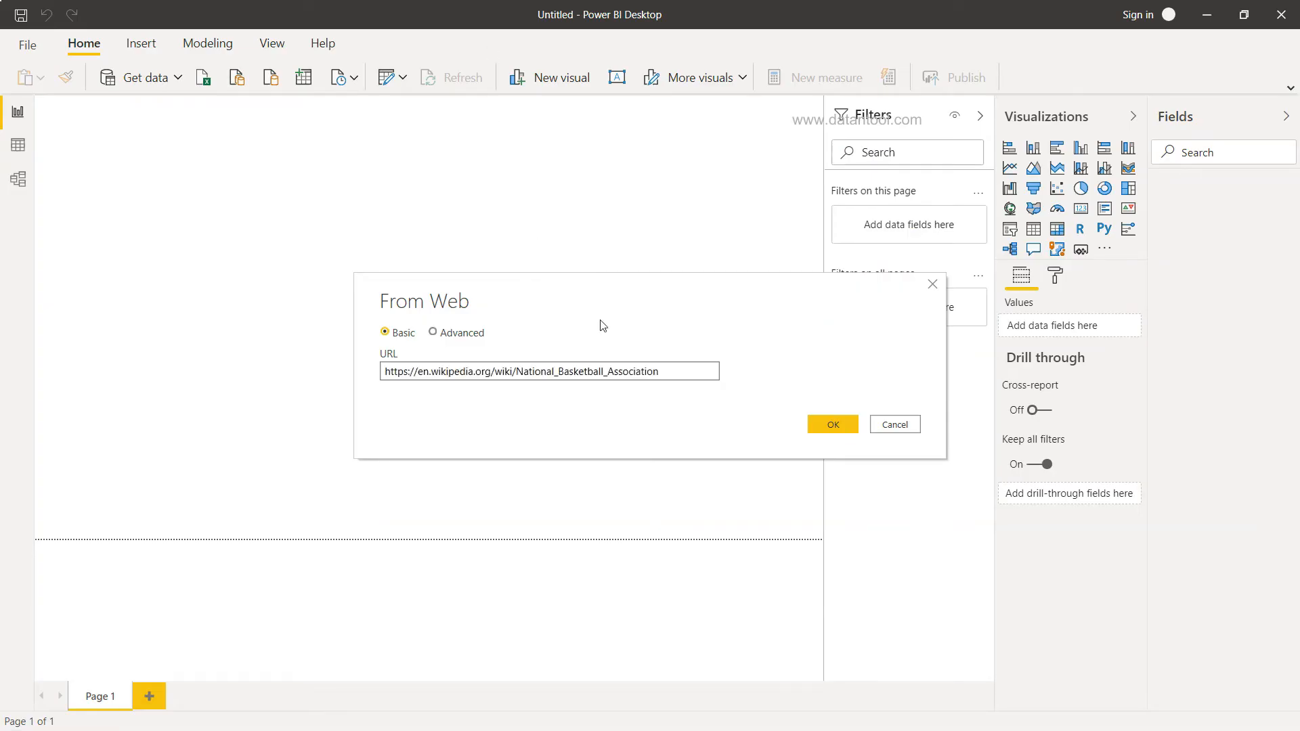
- Submit the Wikipedia NBA article URL in the From Web dialog to reach the Navigator
{"action": "left_click", "coordinate": [831, 424]}
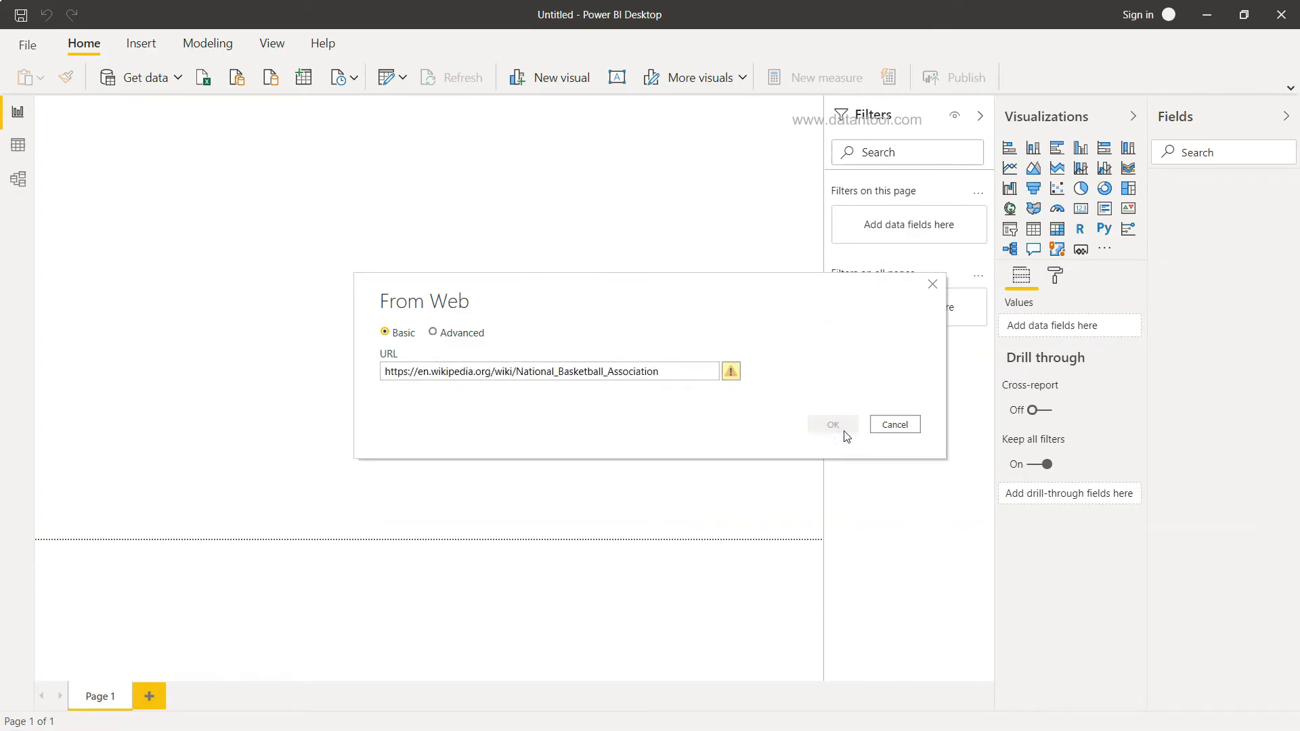
{"action": "mouse_move", "coordinate": [717, 399]}
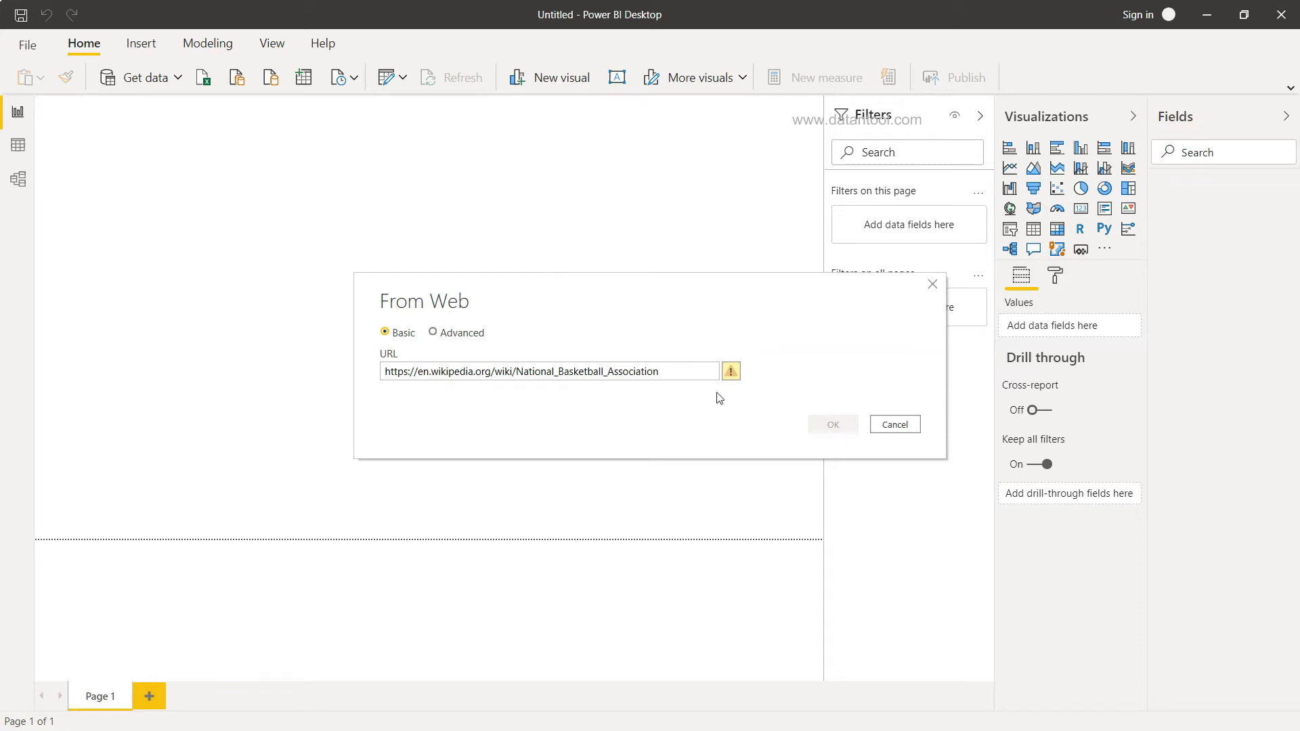
{"action": "mouse_move", "coordinate": [730, 394]}
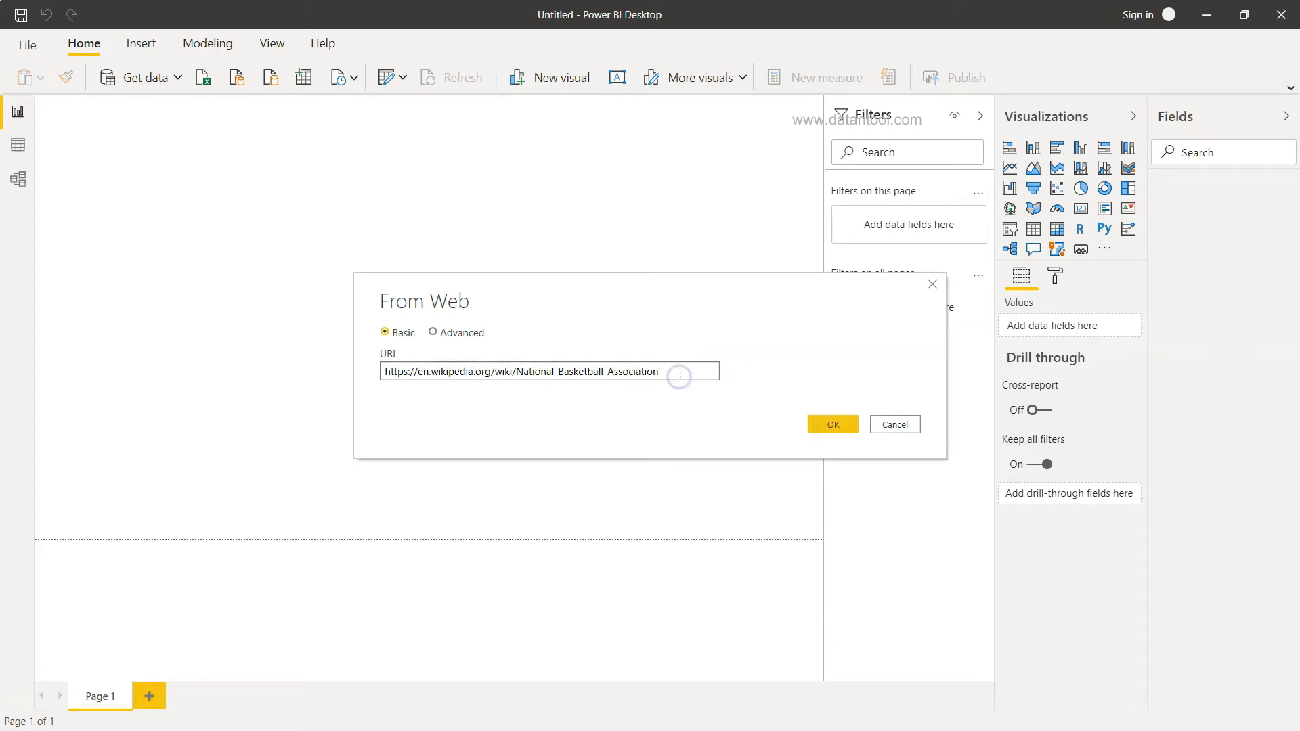
{"action": "left_click", "coordinate": [833, 424]}
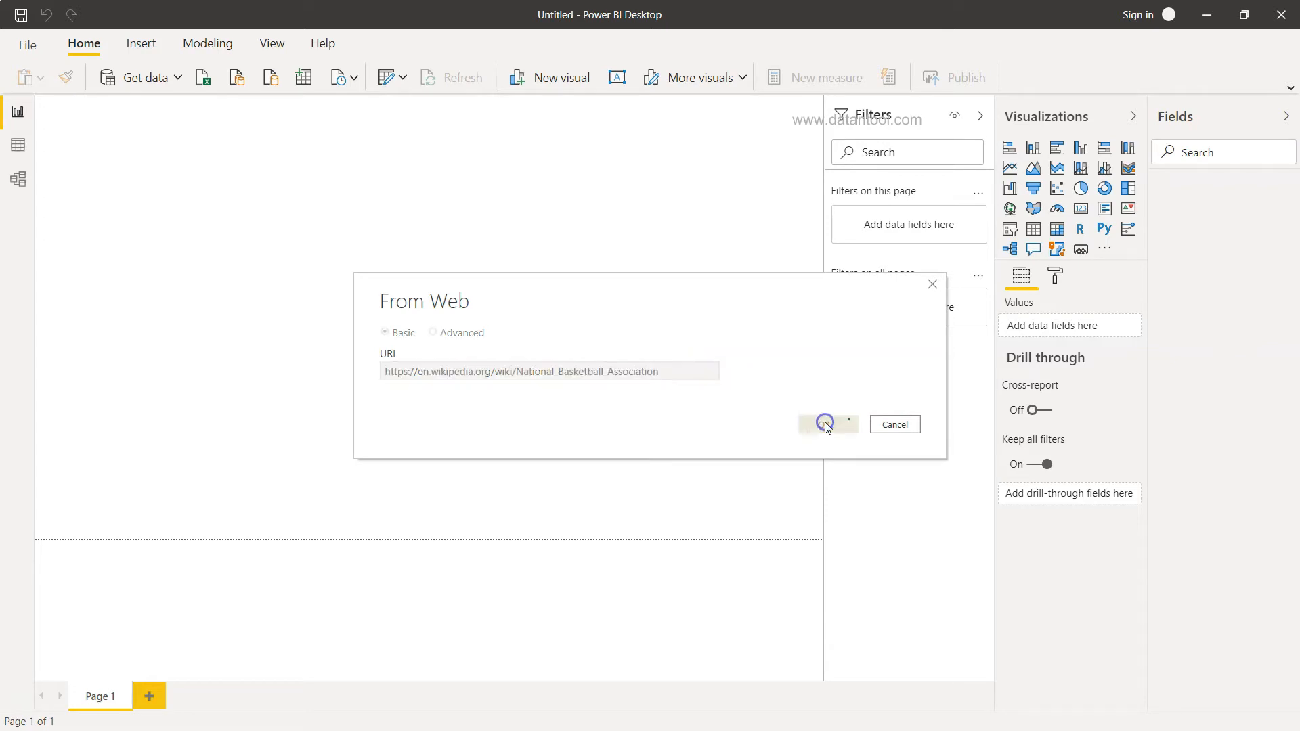
{"action": "left_click", "coordinate": [826, 424]}
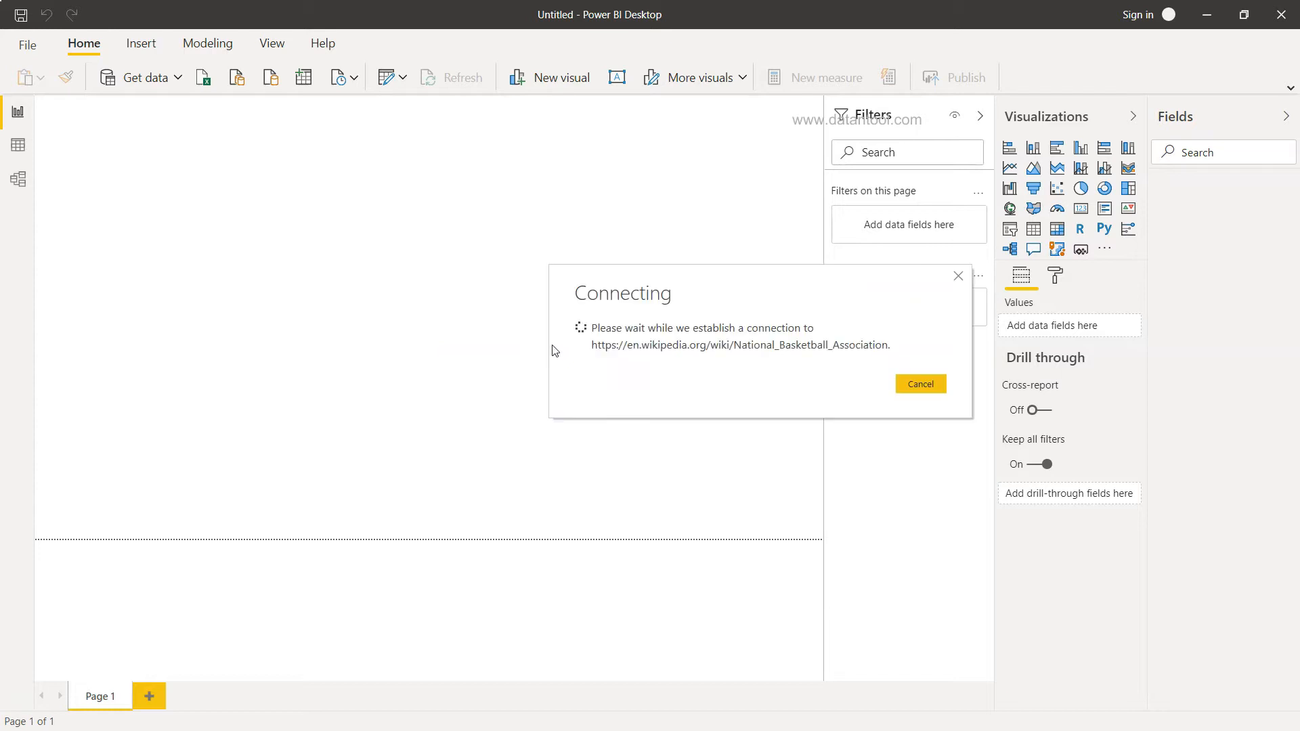
{"action": "left_click", "coordinate": [919, 383]}
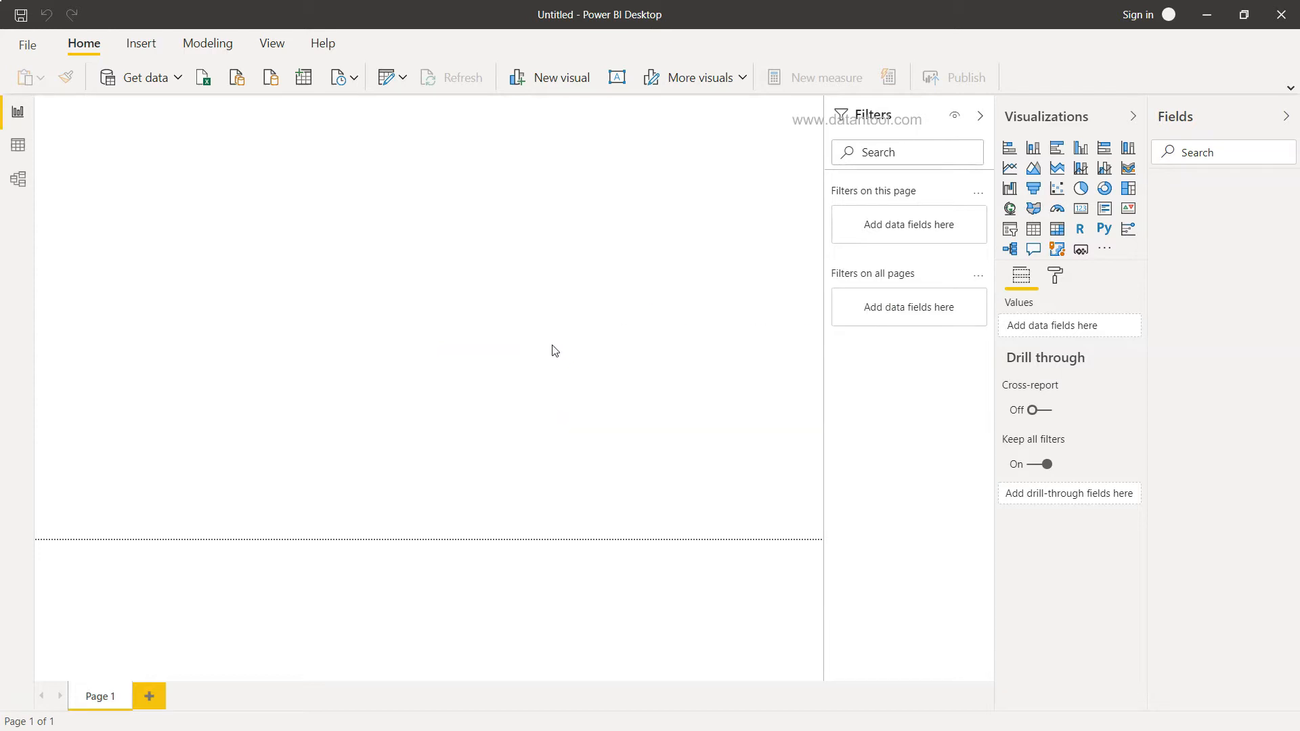
{"action": "left_click", "coordinate": [138, 77]}
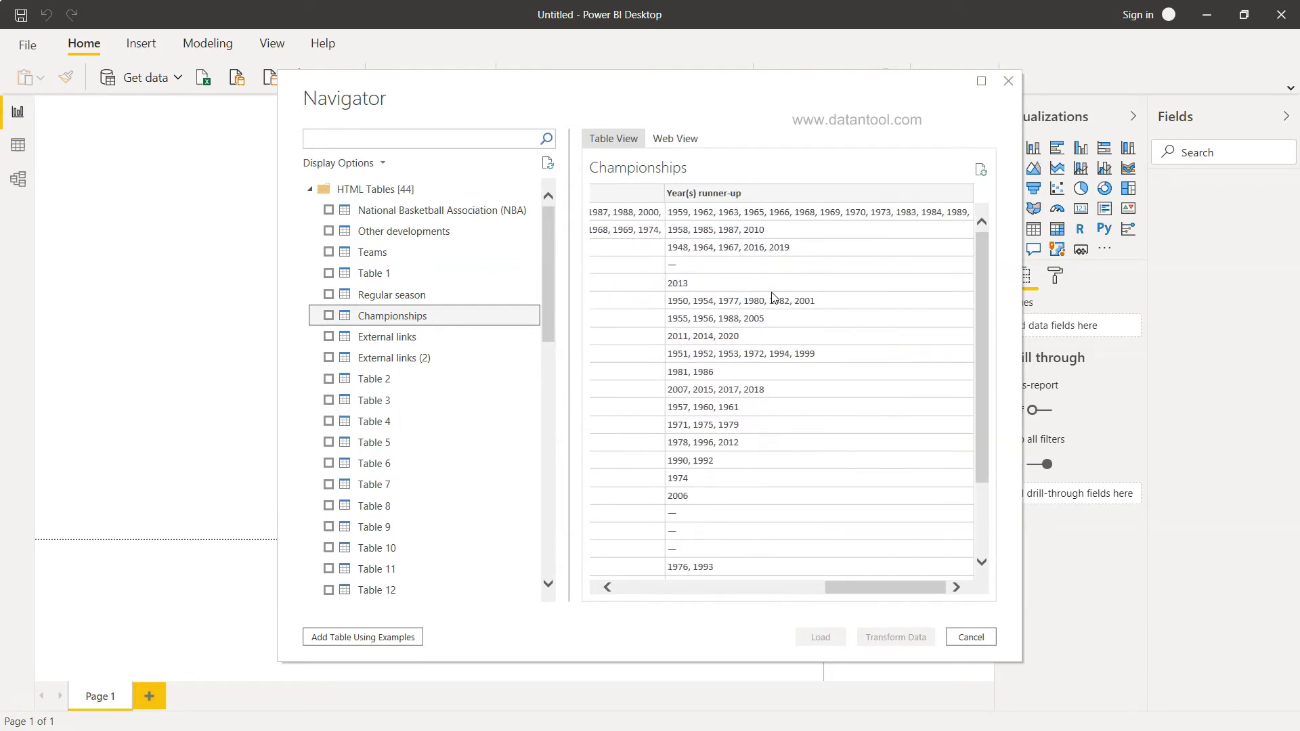
{"action": "mouse_move", "coordinate": [391, 294]}
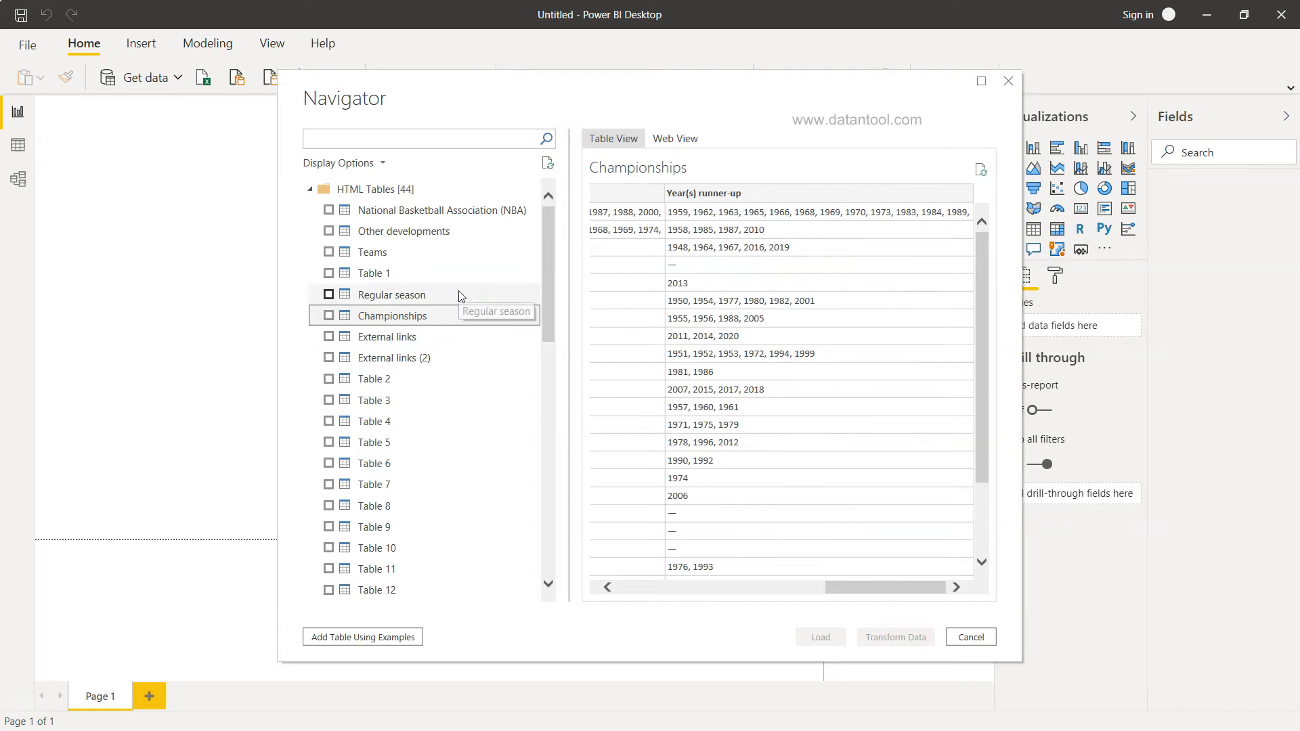
- Preview the Regular season, Table 1, Other developments and NBA tables, then check Championships for import
{"action": "left_click", "coordinate": [390, 294]}
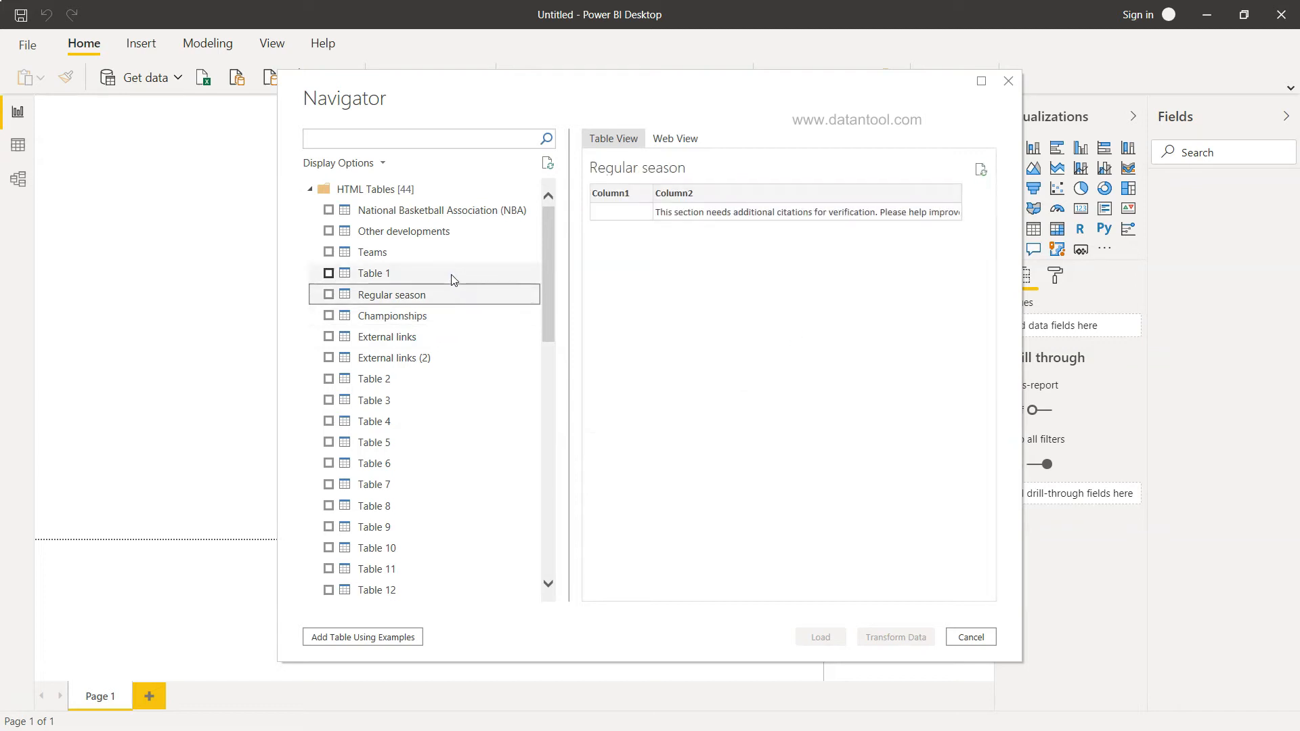
{"action": "left_click", "coordinate": [370, 272]}
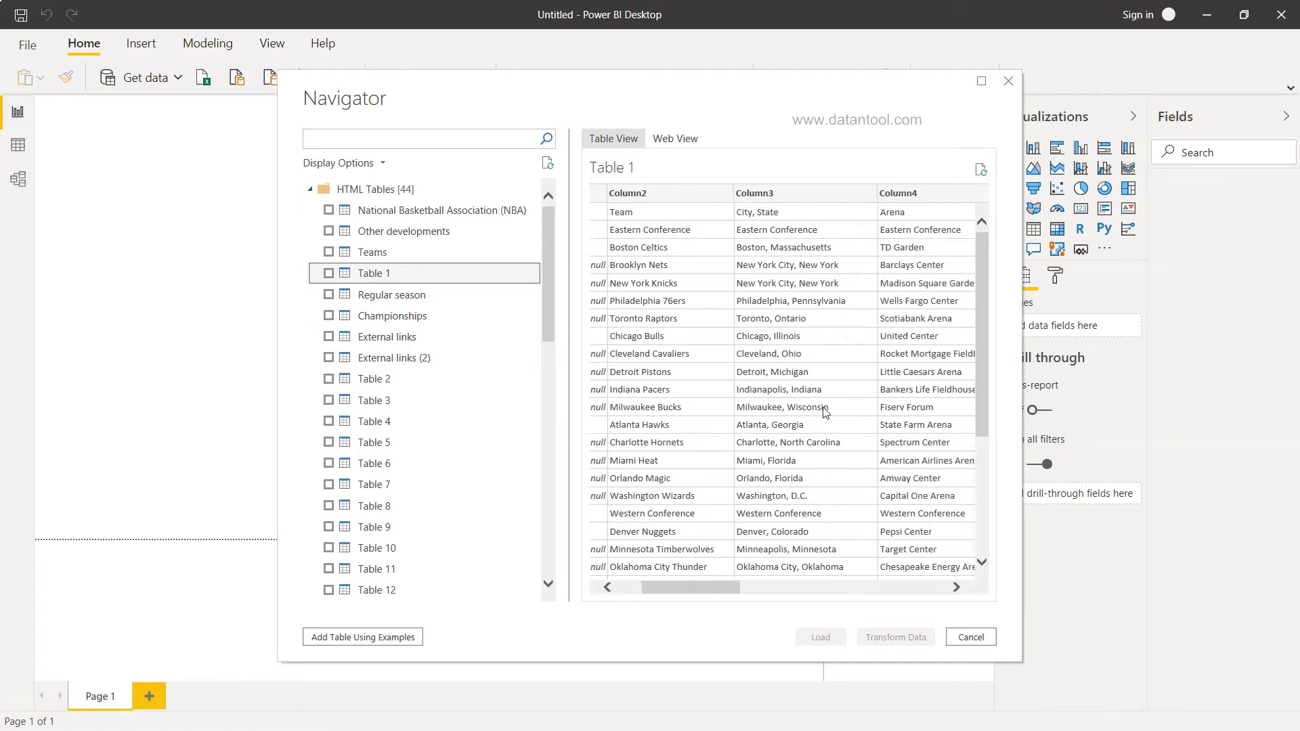
{"action": "scroll", "scroll_direction": "right", "scroll_amount": 3}
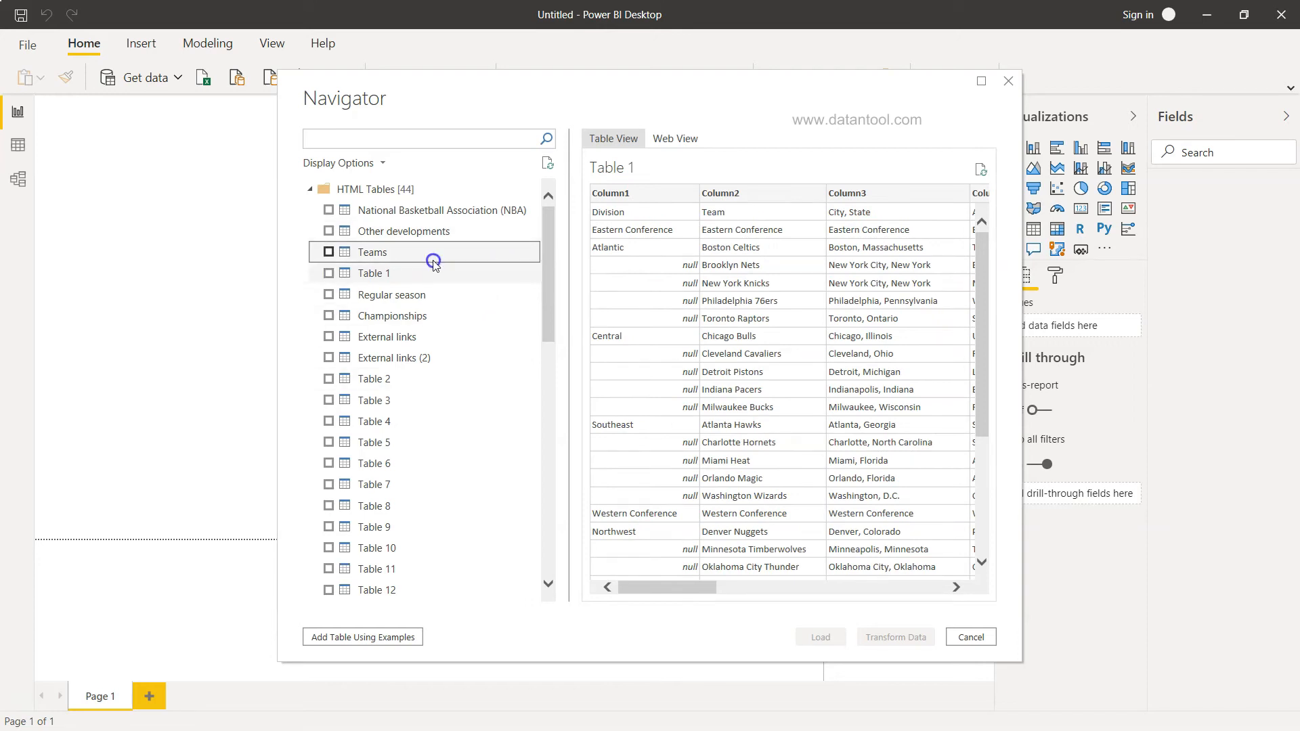
{"action": "left_click", "coordinate": [405, 231]}
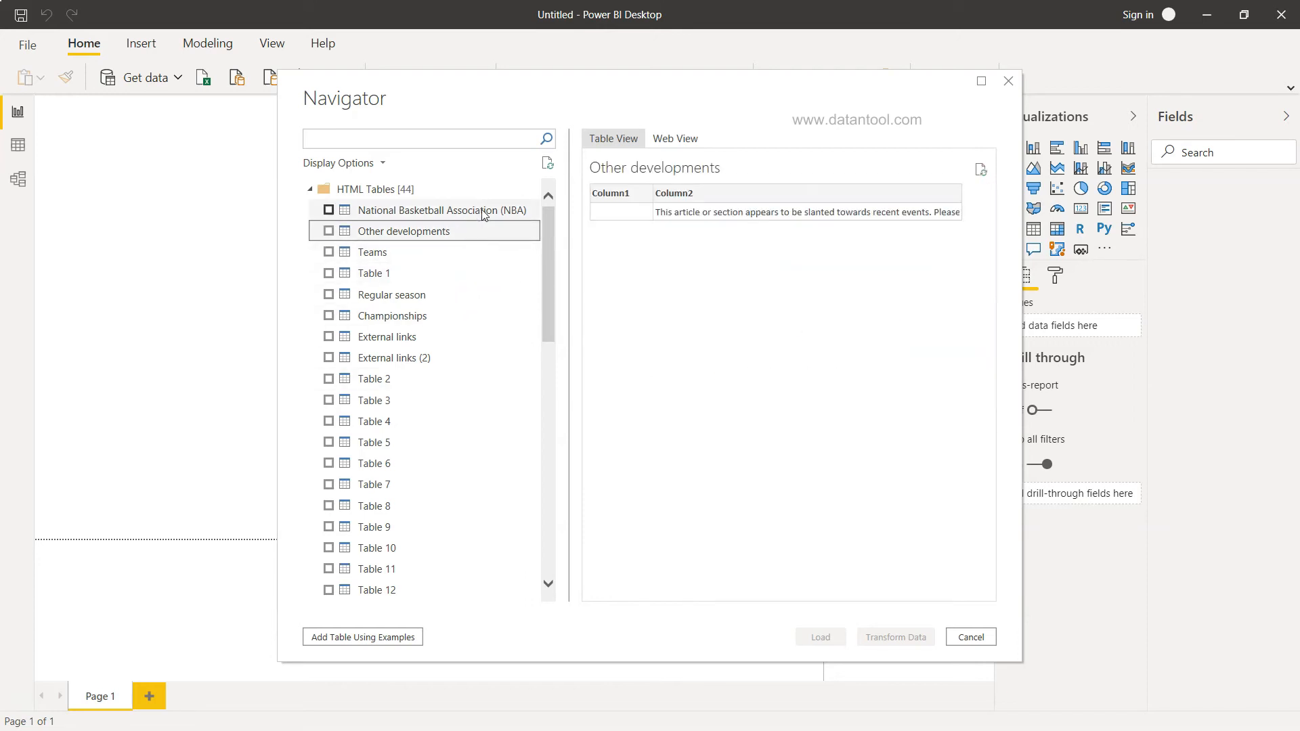
{"action": "left_click", "coordinate": [441, 210]}
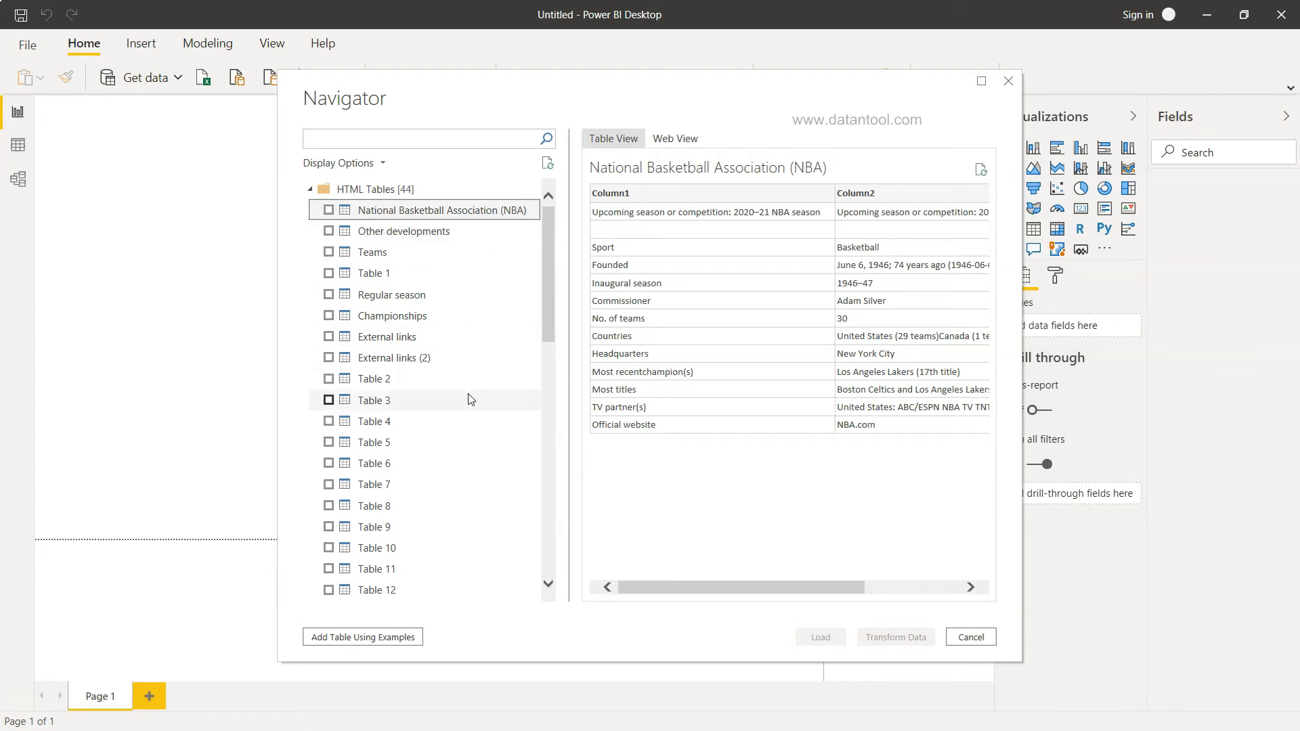
{"action": "left_click", "coordinate": [393, 316]}
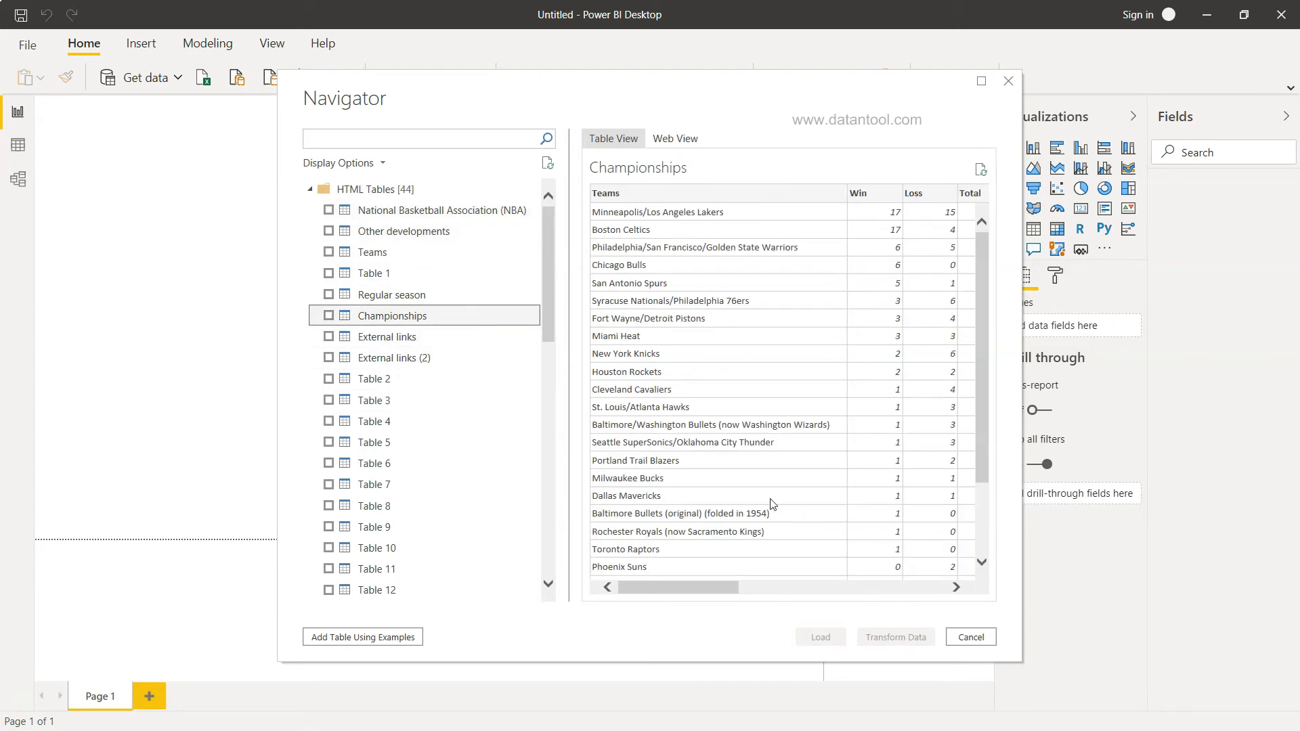
{"action": "left_click", "coordinate": [327, 316]}
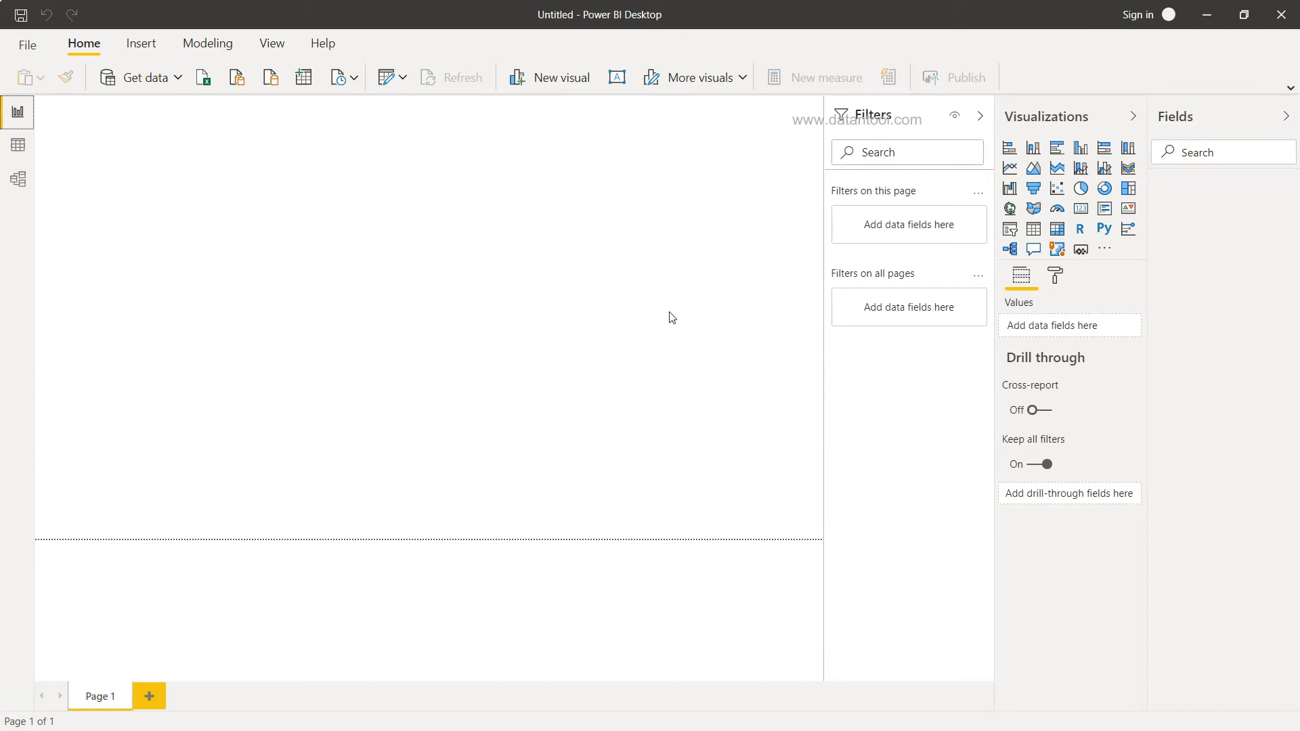
- Load the checked Championships table into the report model
{"action": "left_click", "coordinate": [803, 110]}
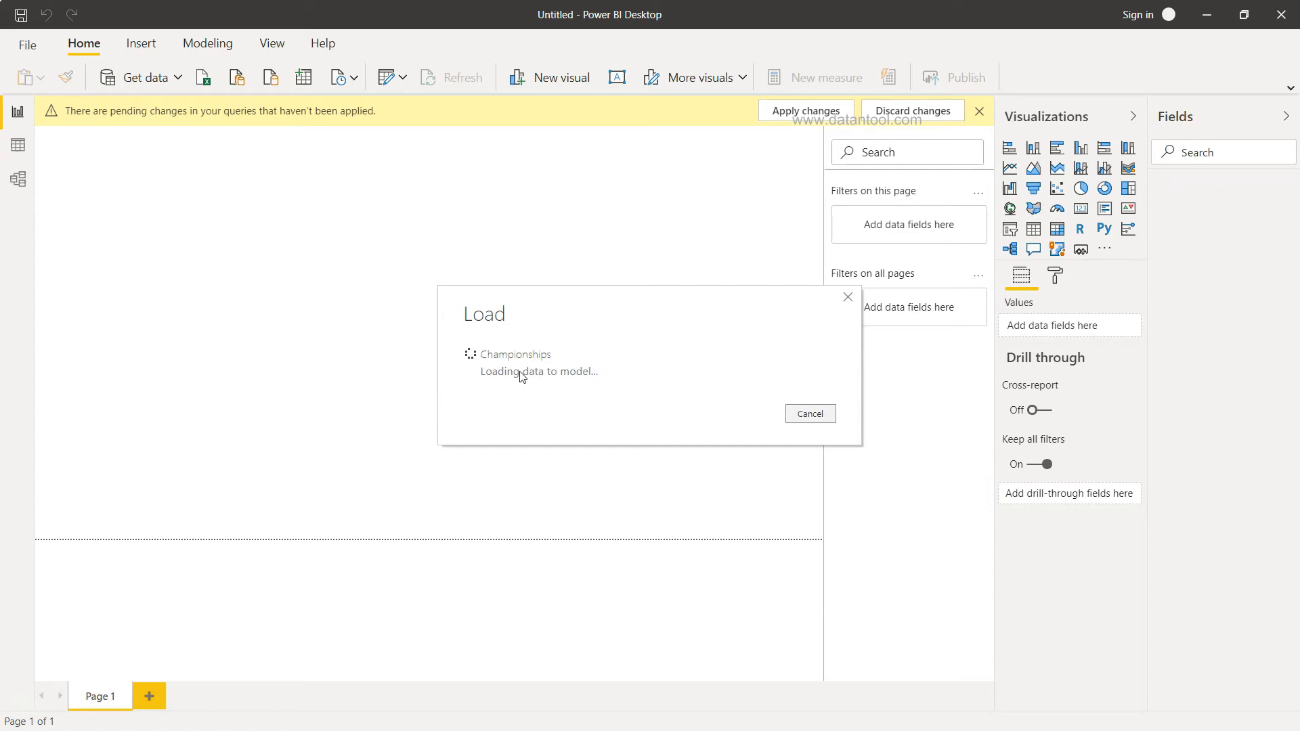
{"action": "left_click", "coordinate": [805, 110]}
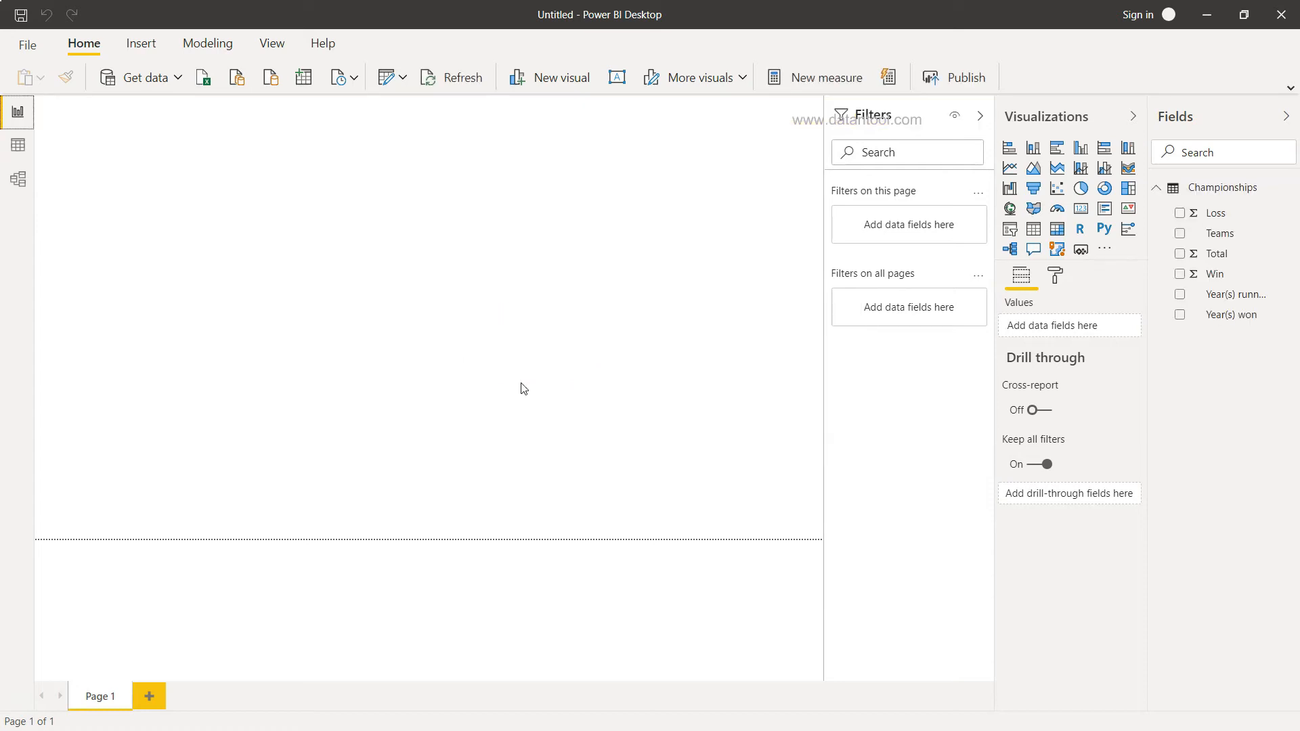
{"action": "mouse_move", "coordinate": [71, 182]}
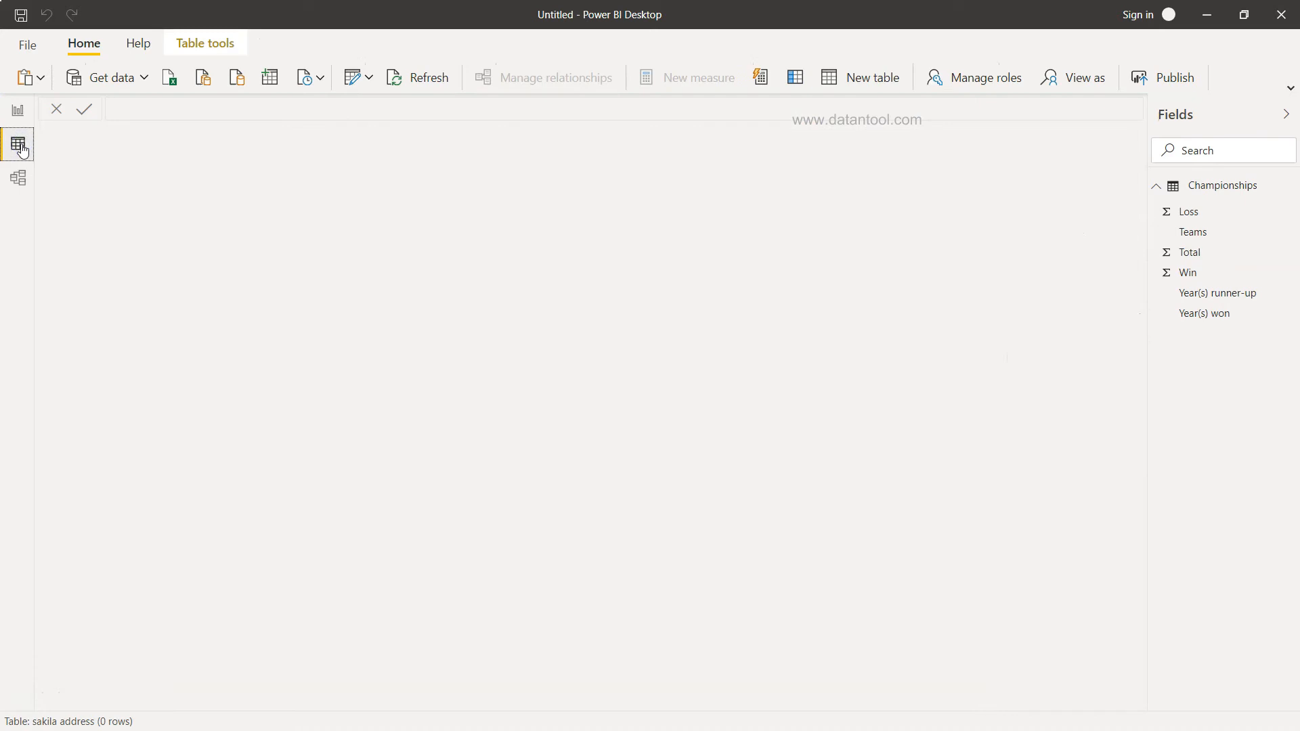
{"action": "mouse_move", "coordinate": [383, 327]}
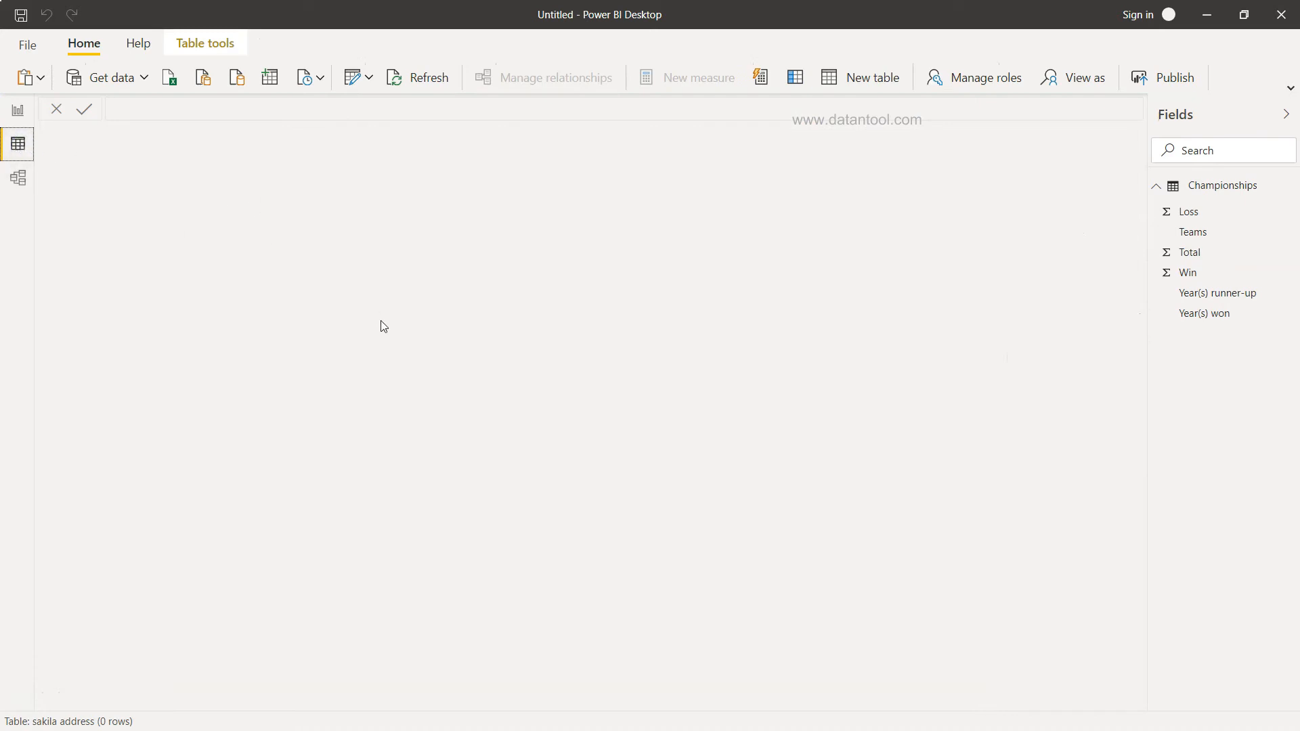
- Select the Championships table in the Fields pane to display its rows in Data view
{"action": "left_click", "coordinate": [1189, 211]}
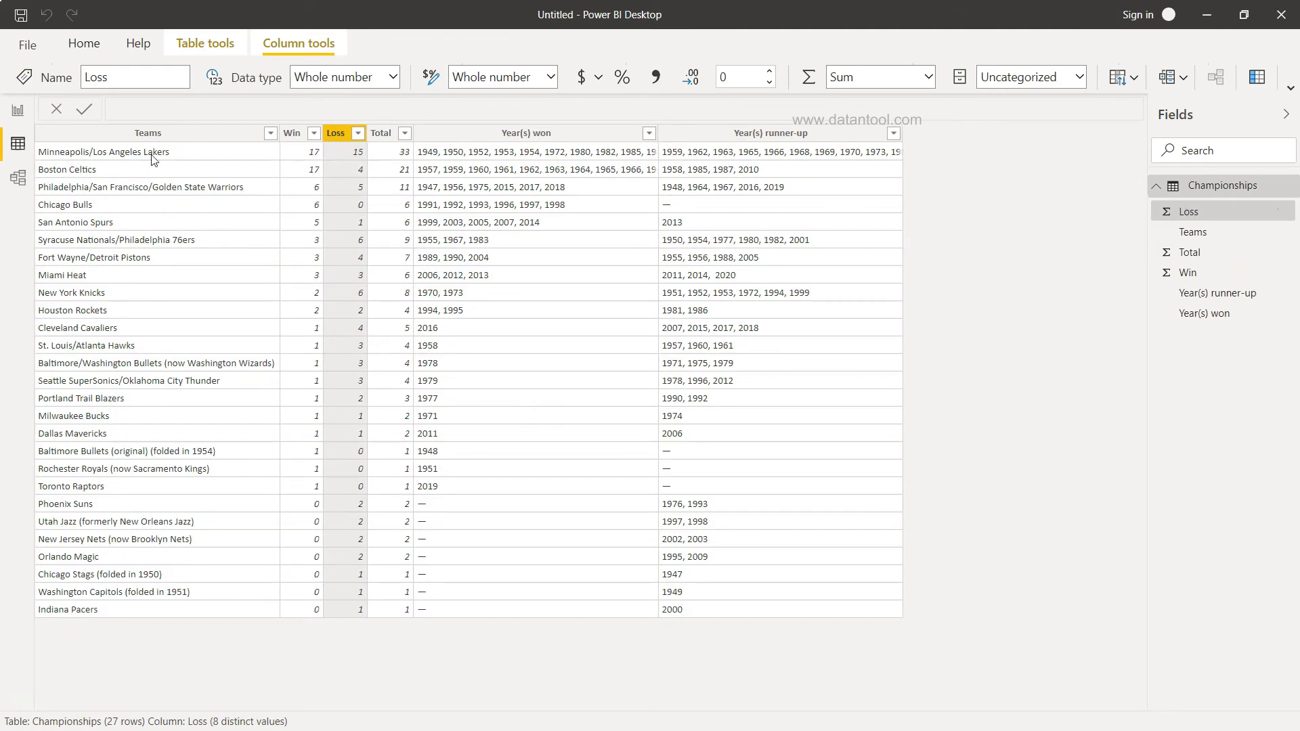
{"action": "mouse_move", "coordinate": [332, 153]}
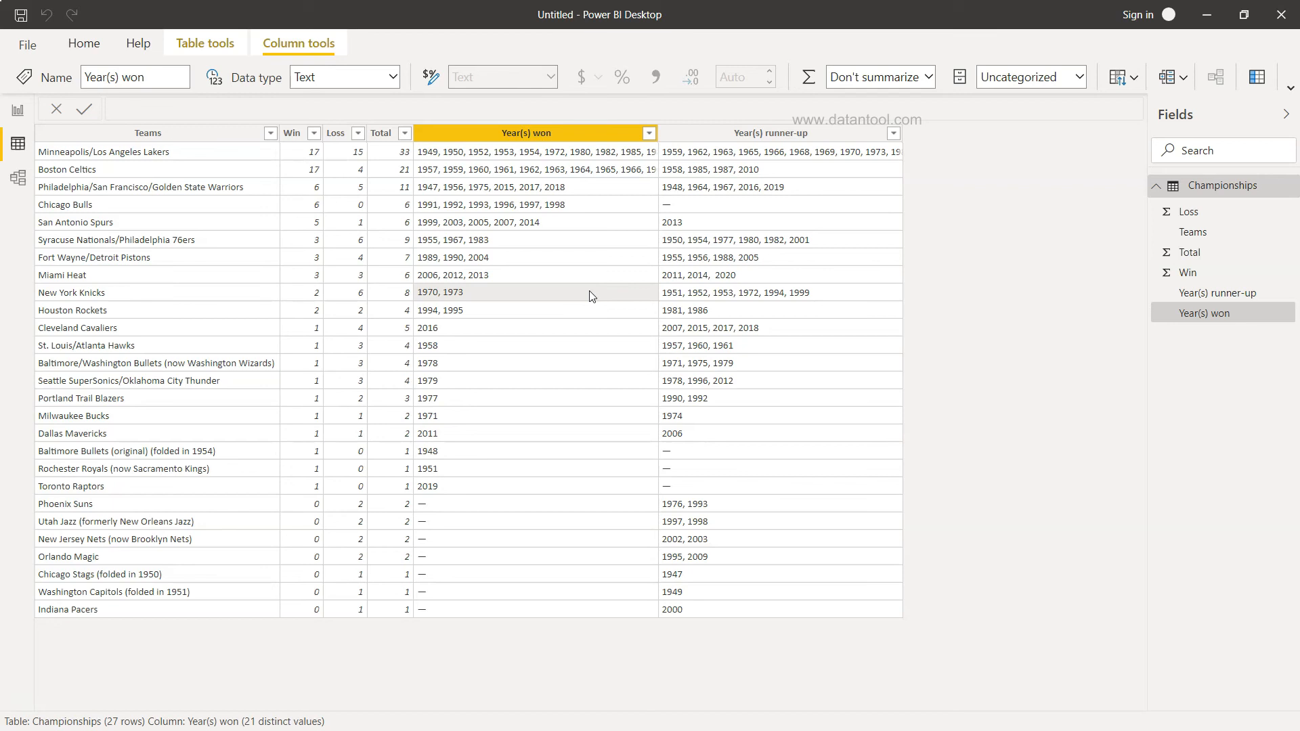
{"action": "mouse_move", "coordinate": [431, 158]}
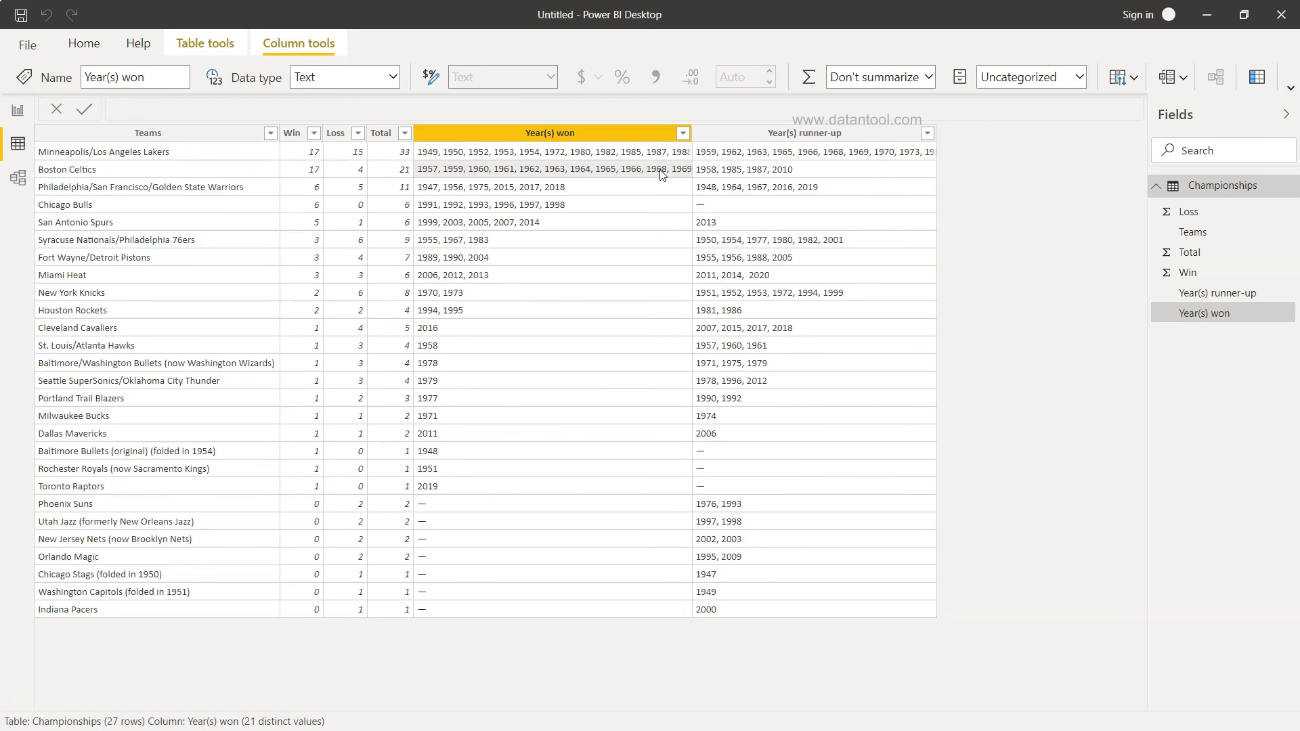
{"action": "mouse_move", "coordinate": [489, 204]}
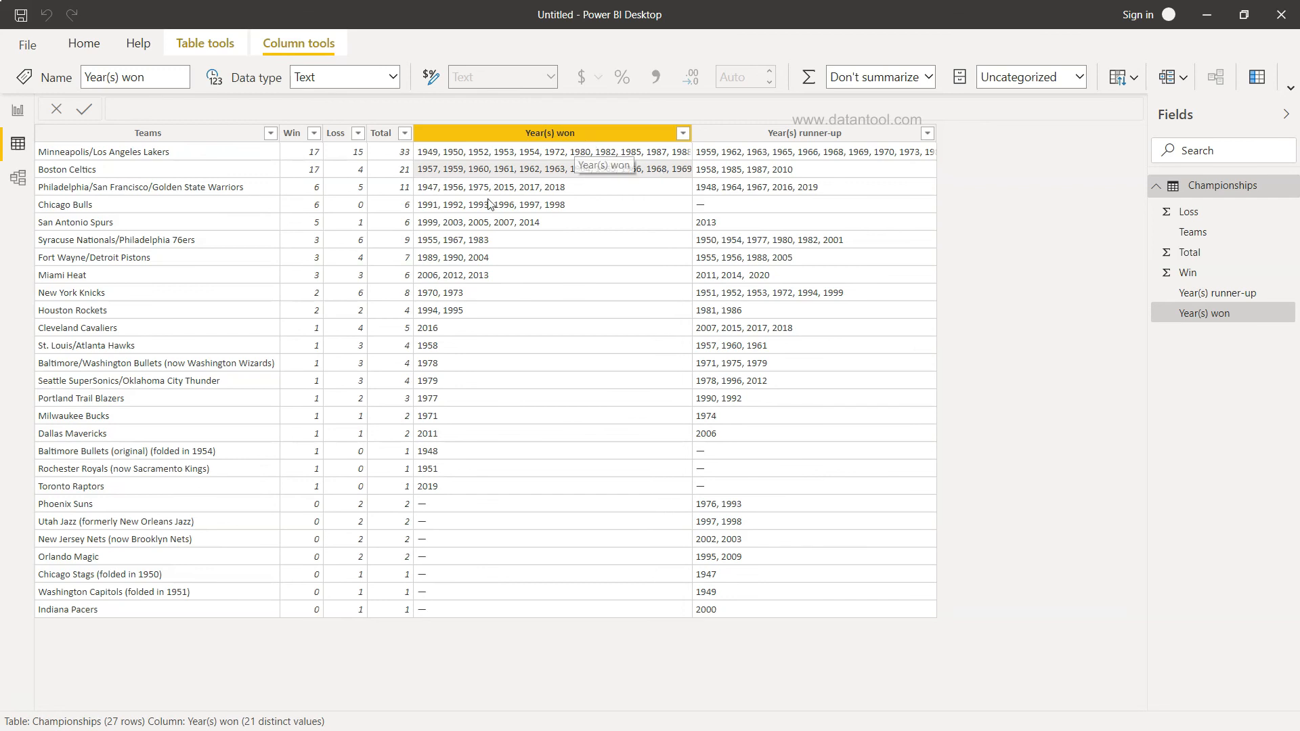